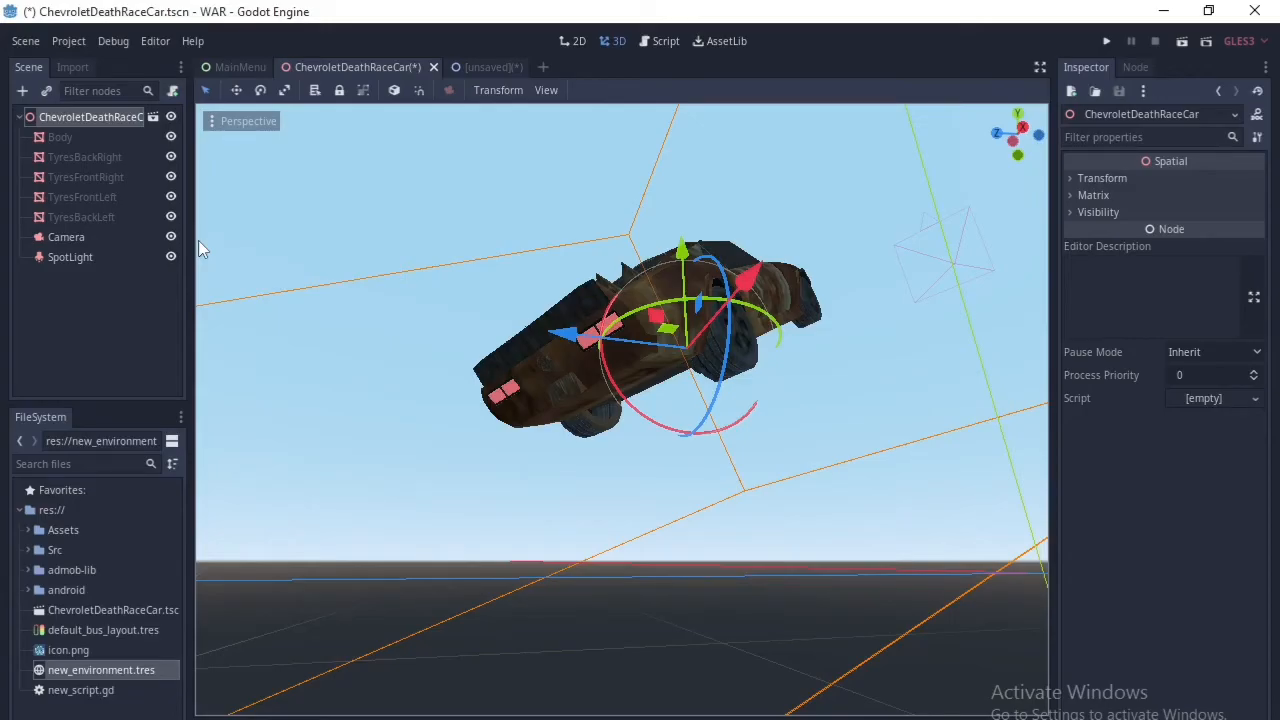
pyautogui.moveTo(120, 235)
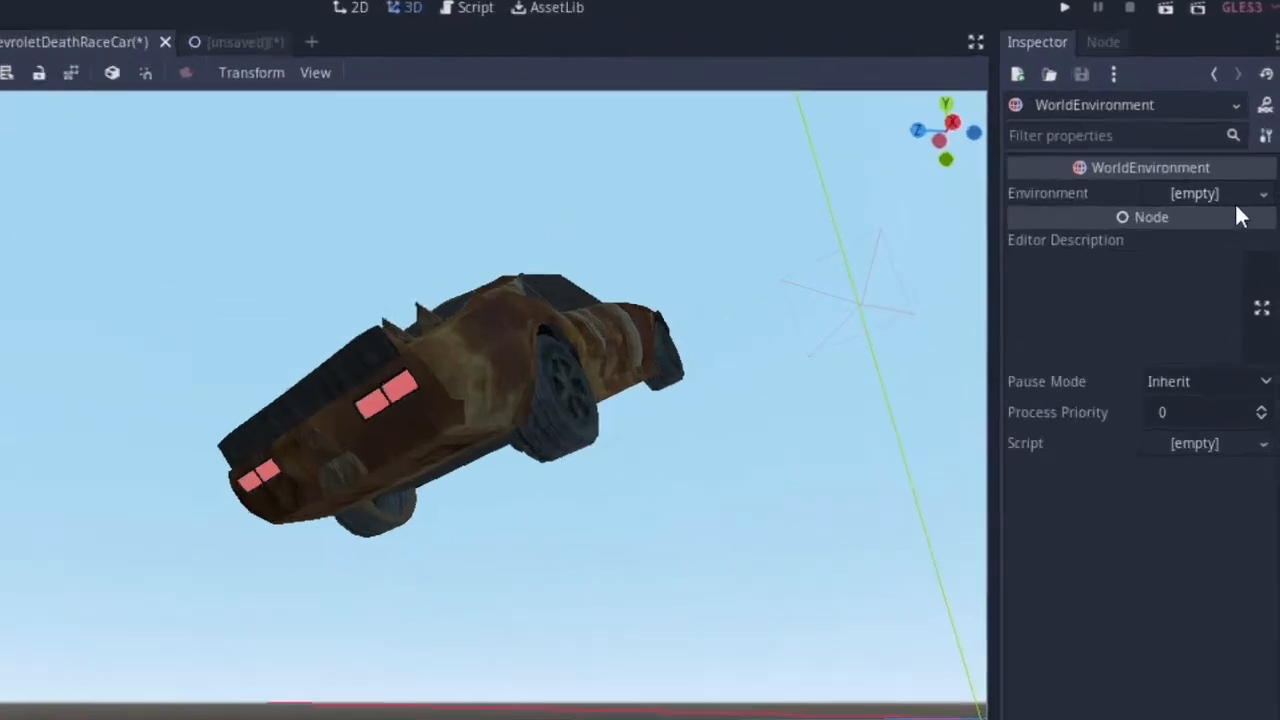
# Step: Give WorldEnvironment a new Environment with Sky background mode and a new ProceduralSky
pyautogui.click(1195, 193)
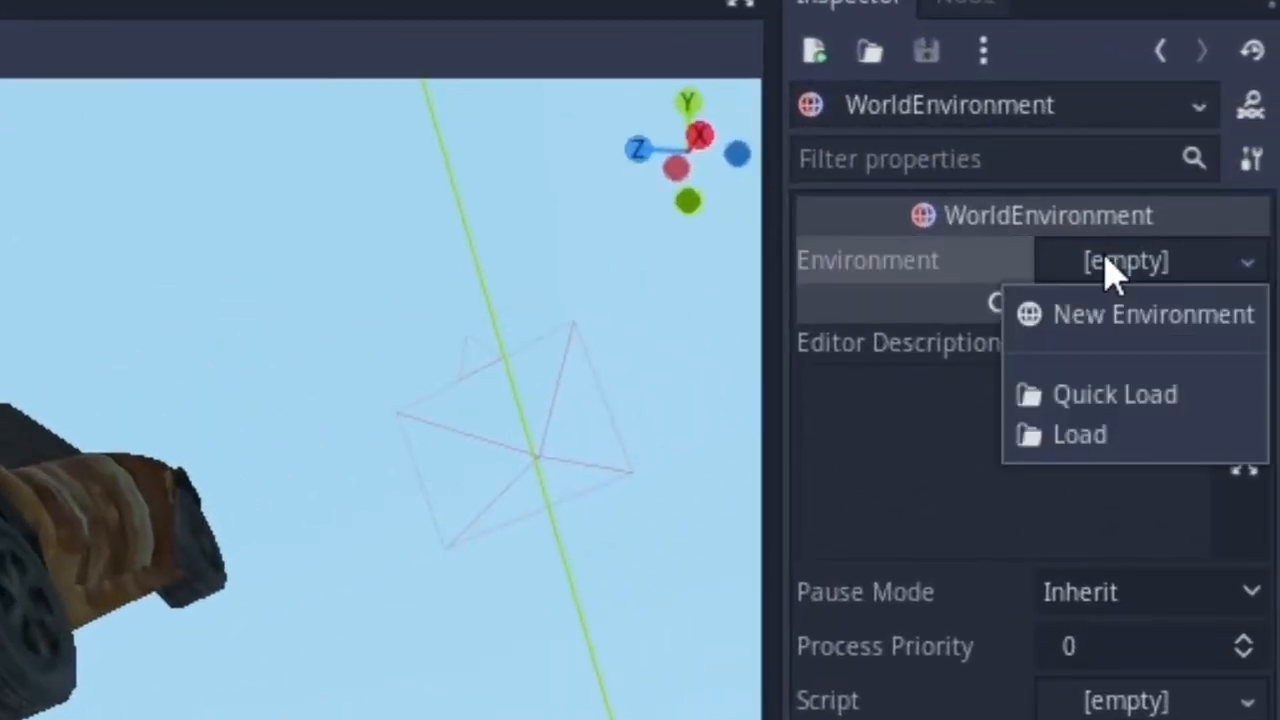
pyautogui.moveTo(1120, 330)
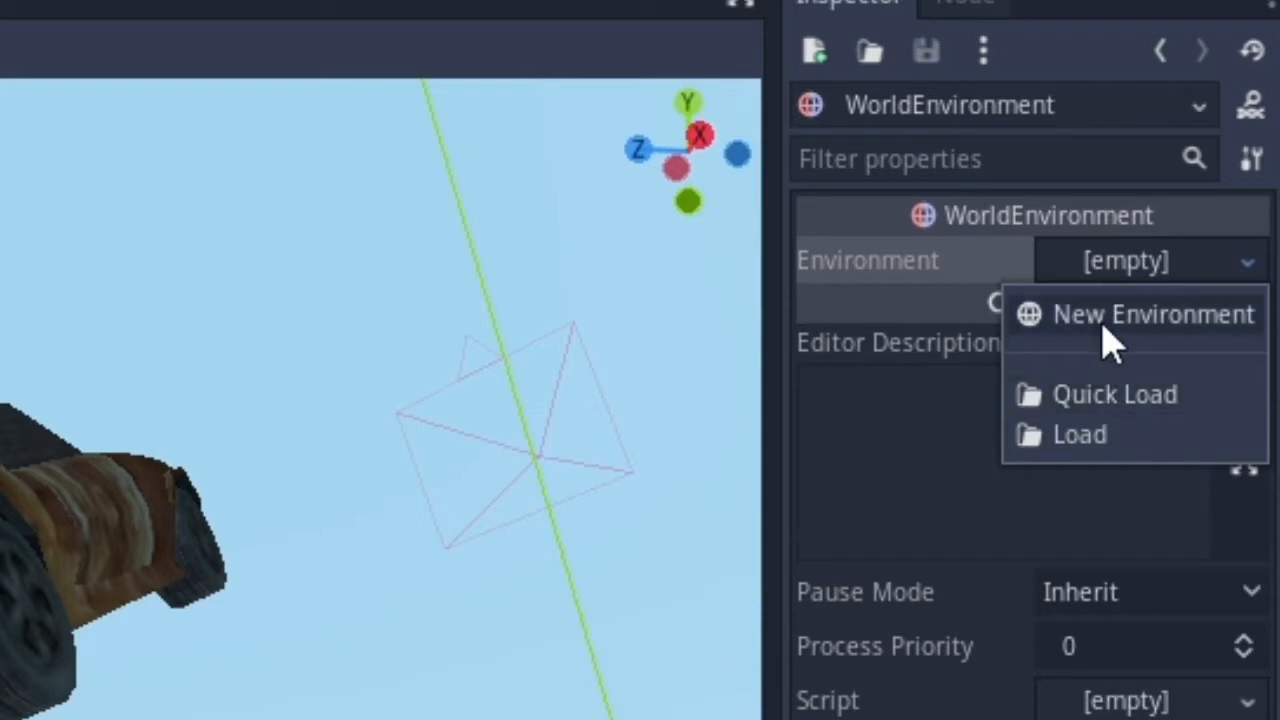
pyautogui.click(1152, 314)
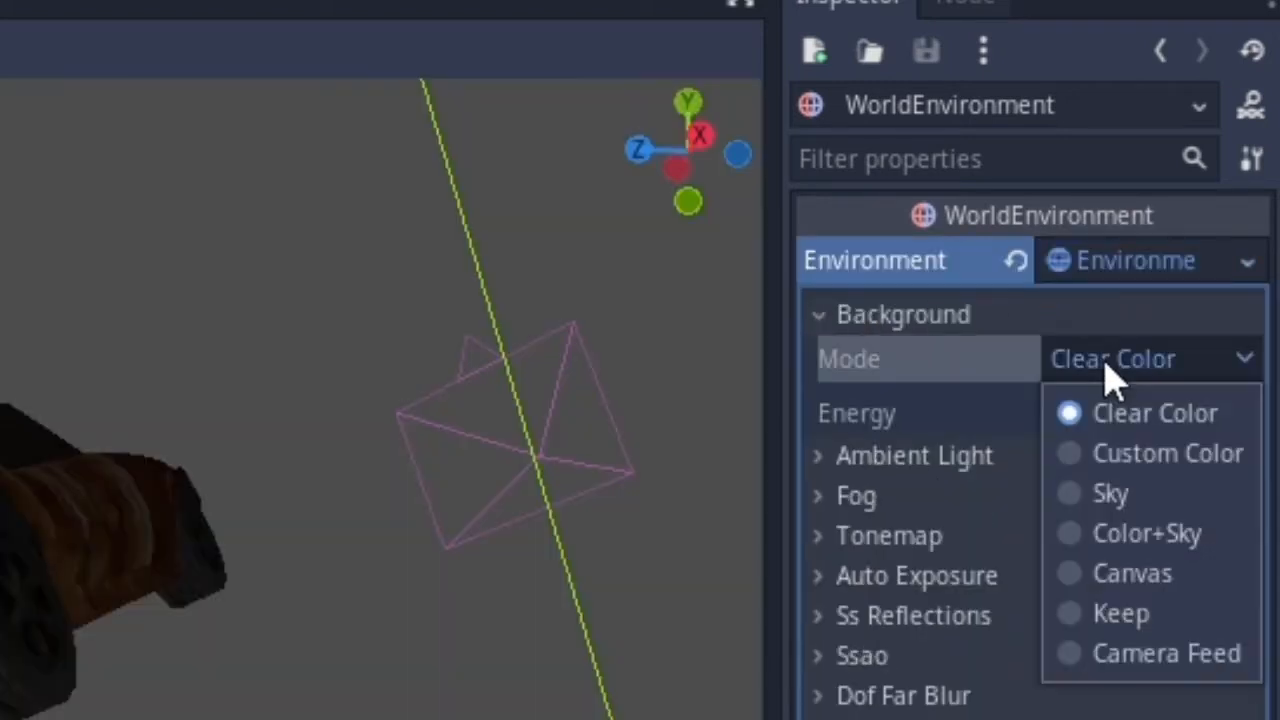
pyautogui.click(1110, 493)
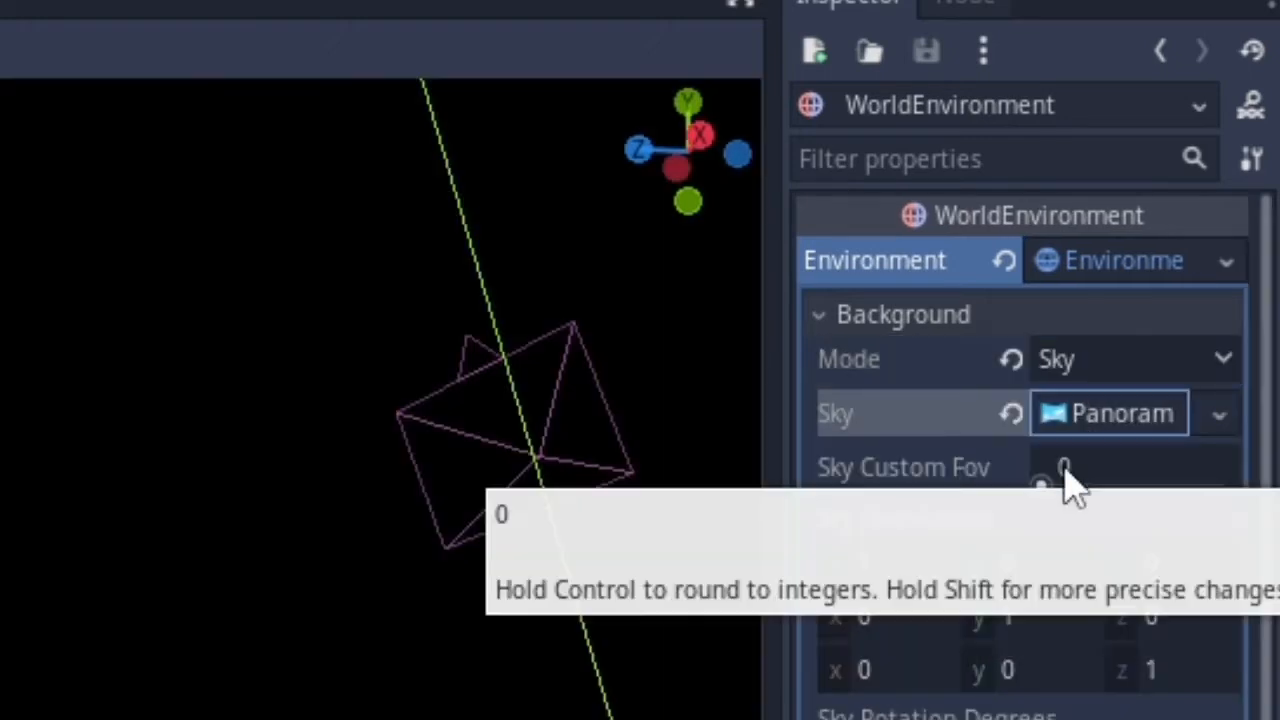
pyautogui.click(1218, 413)
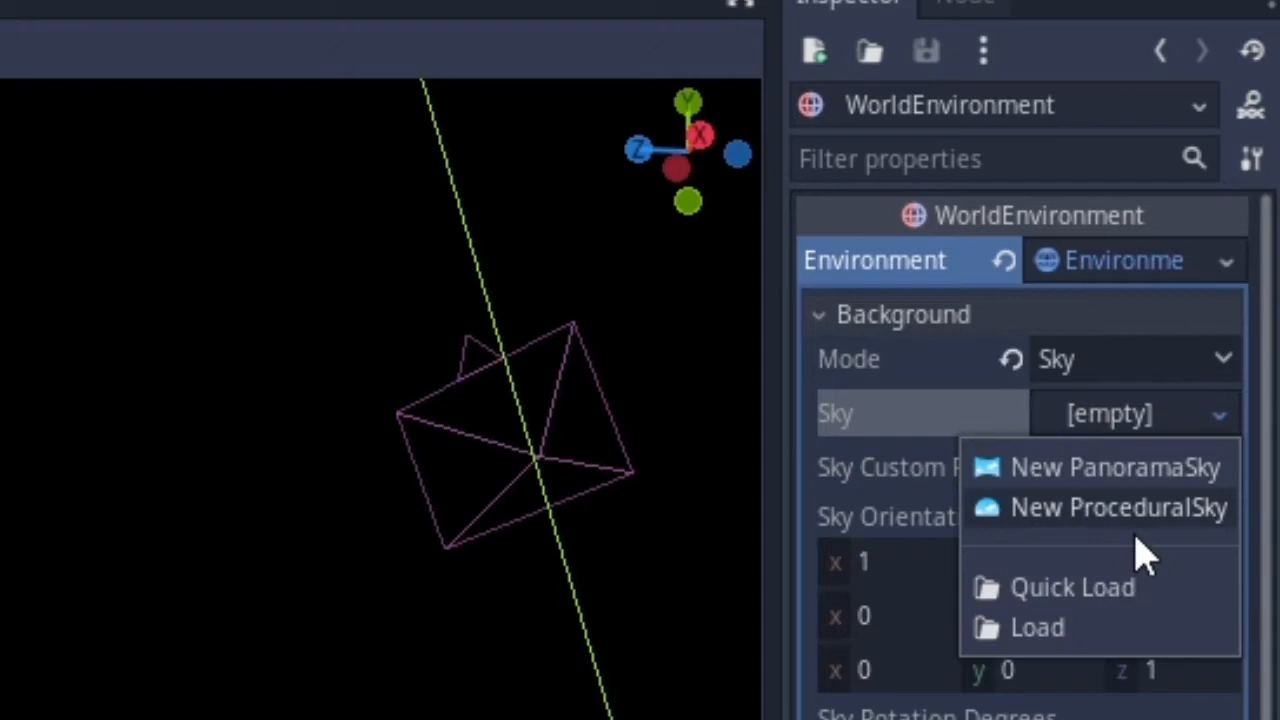
pyautogui.click(1118, 507)
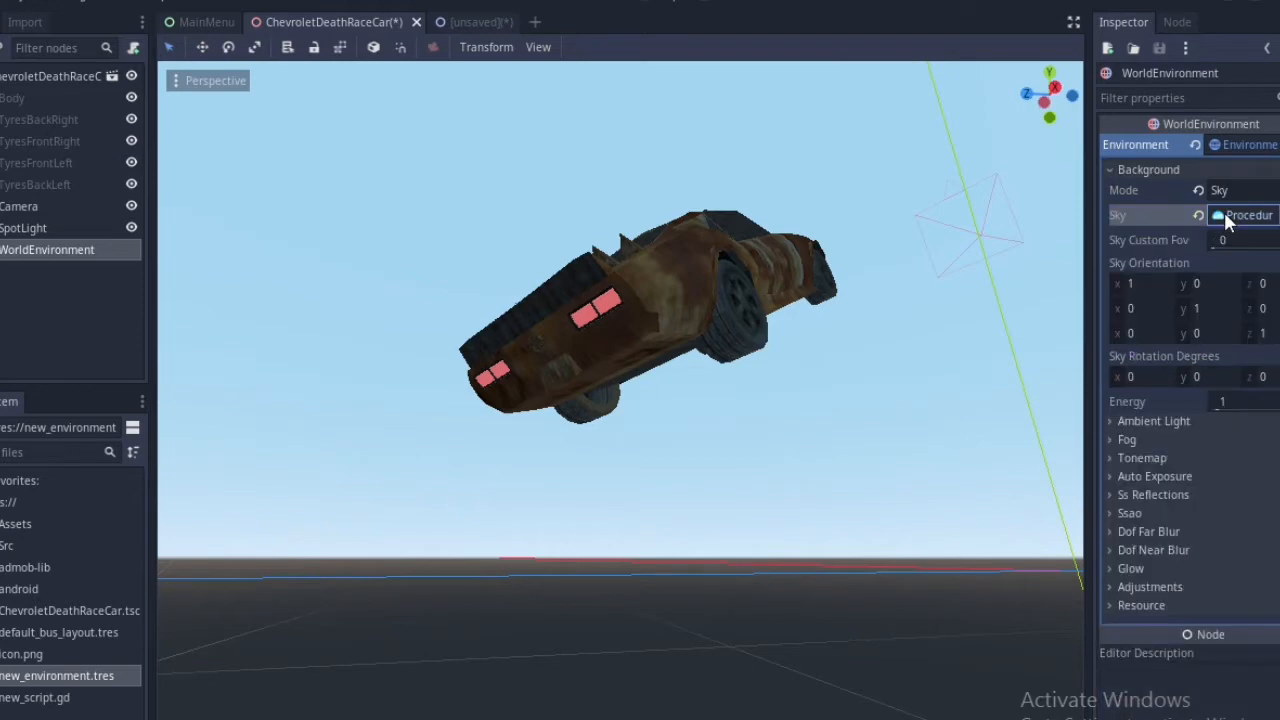
# Step: Expand the environment's Glow section and enable glow at its default settings
pyautogui.click(1131, 568)
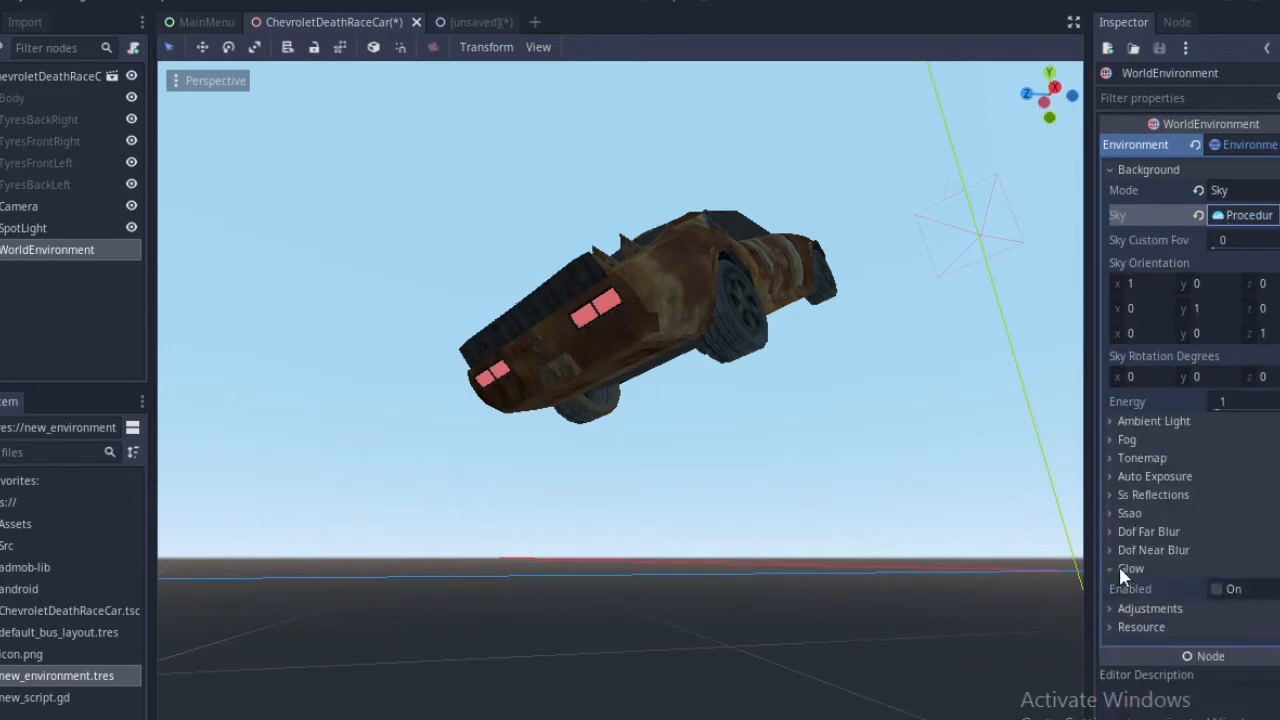
pyautogui.click(1131, 568)
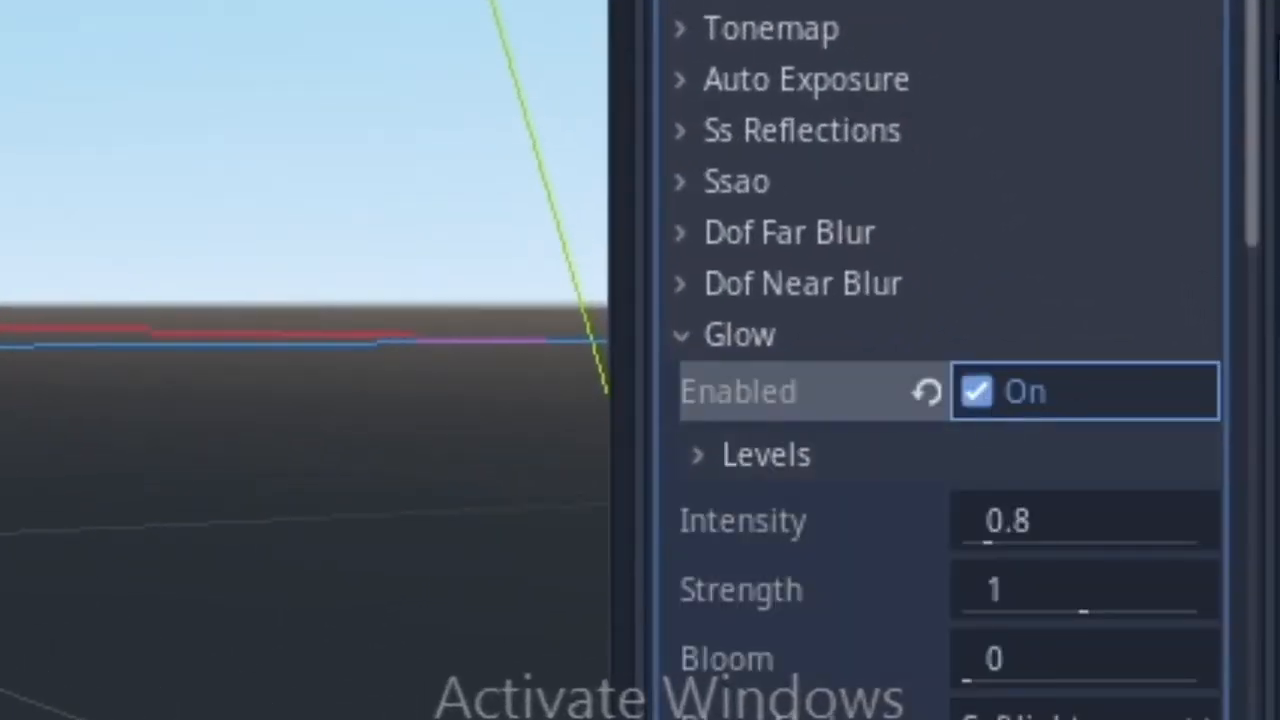
pyautogui.scroll(-3)
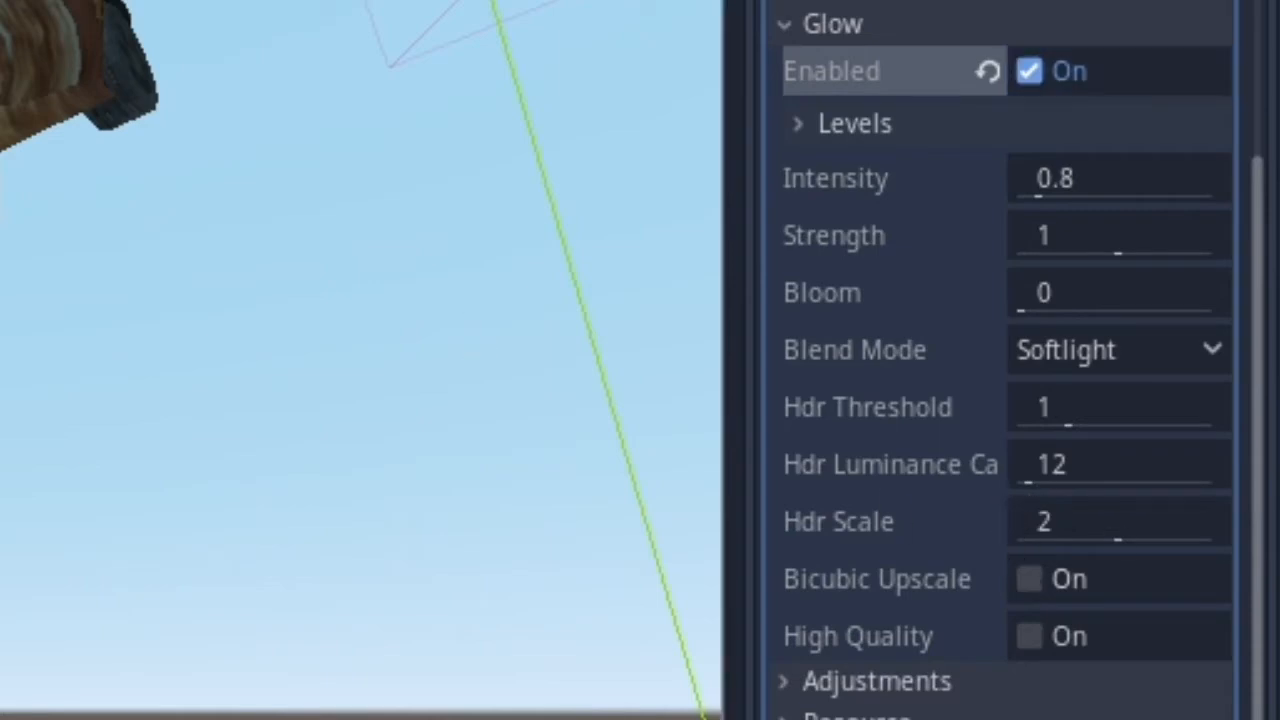
pyautogui.moveTo(1010, 230)
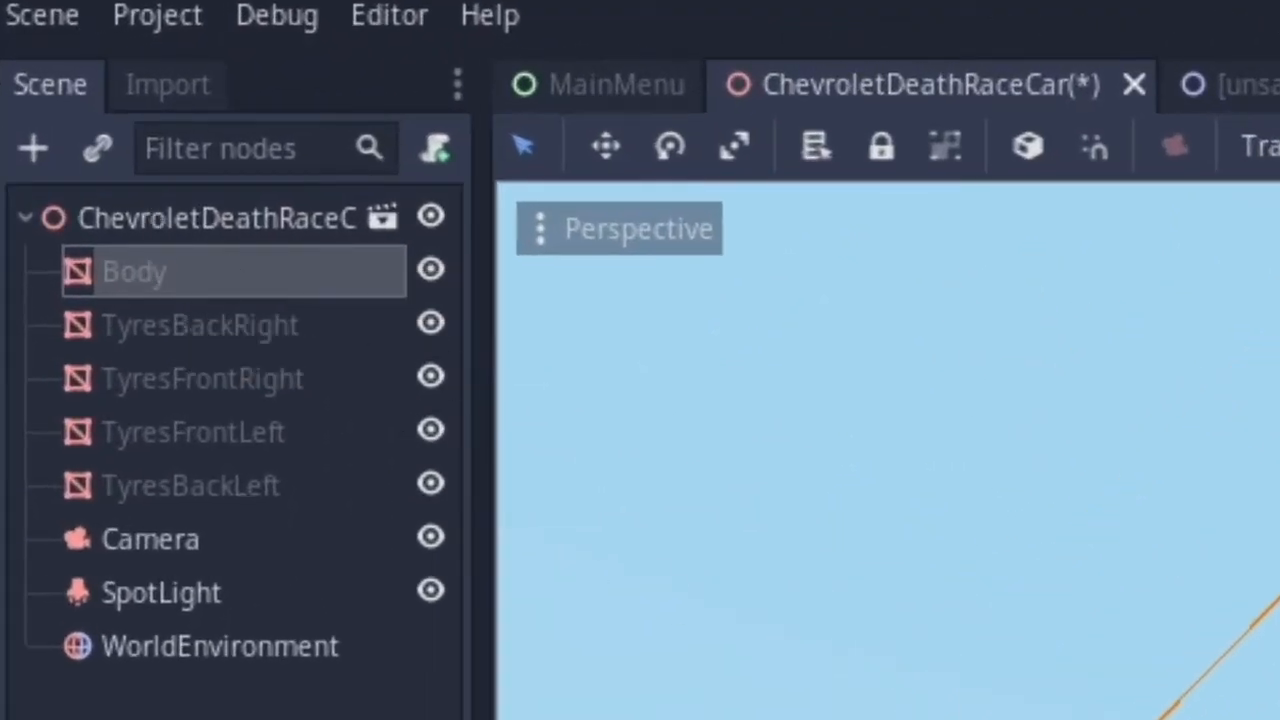
# Step: Select the Body mesh and open the Surface 3 material's Albedo Color picker
pyautogui.click(134, 271)
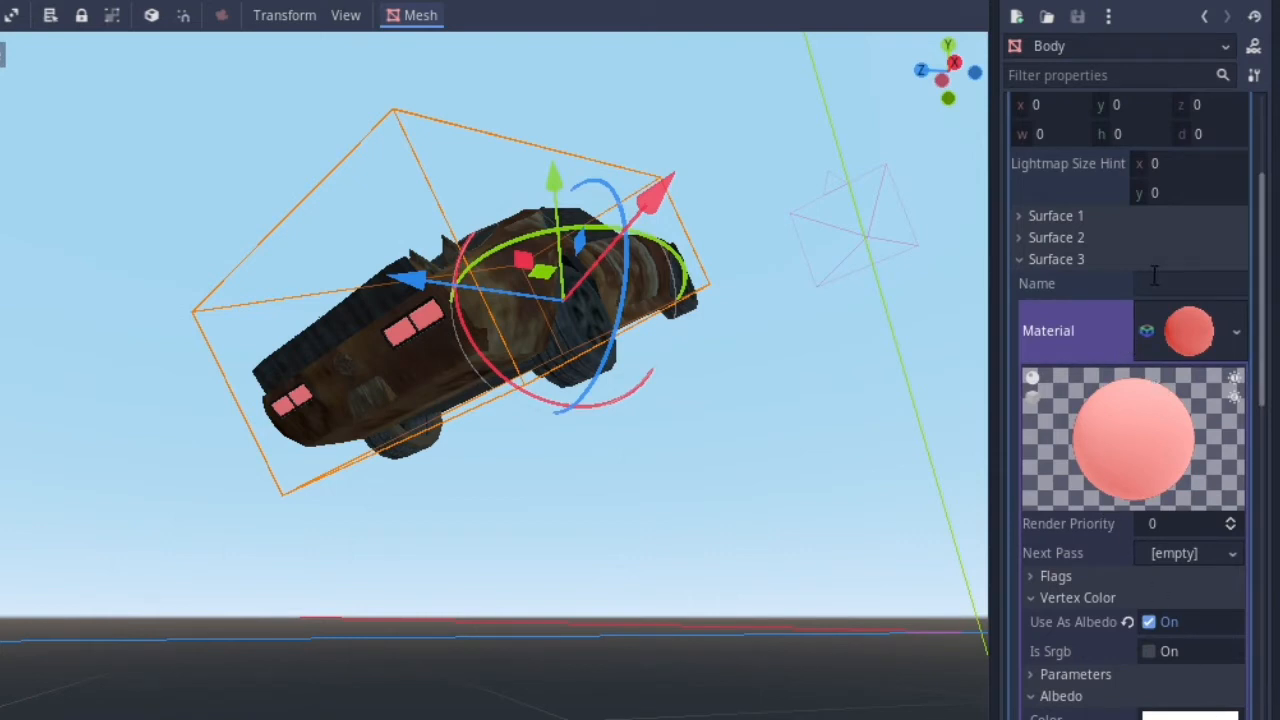
pyautogui.click(1186, 330)
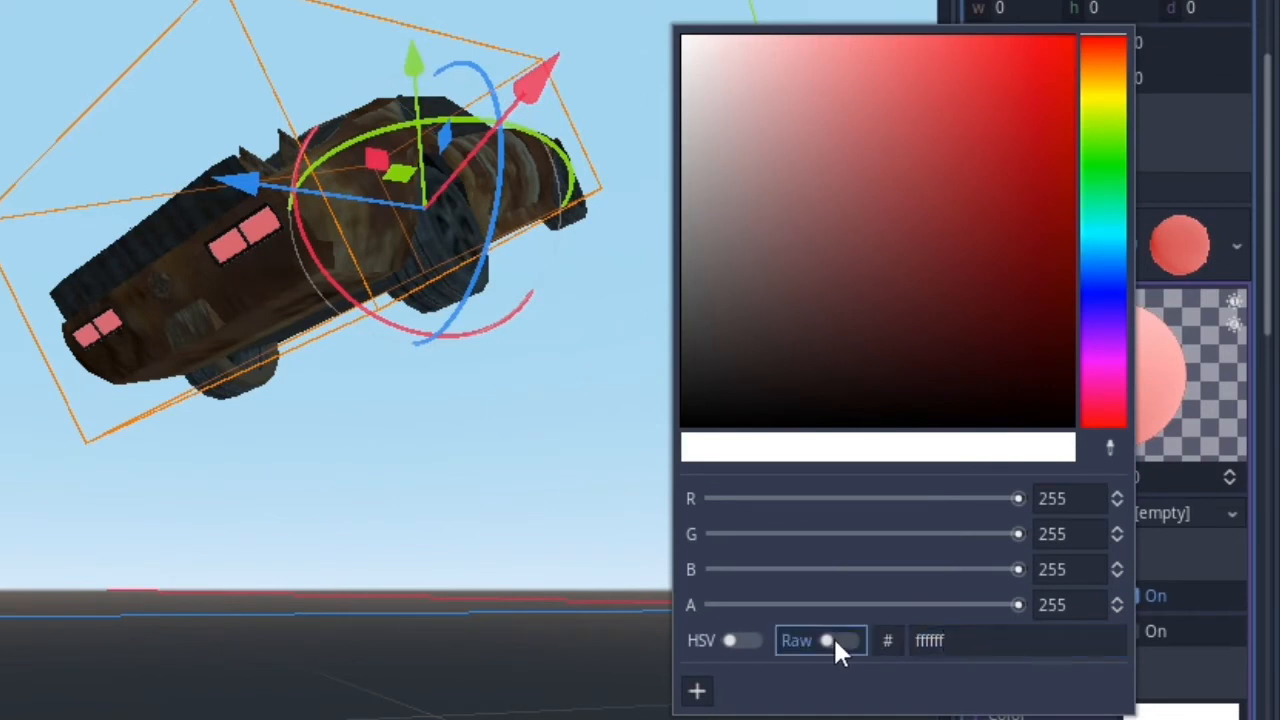
# Step: Enable Raw and set the rear-light albedo to magenta R 88, G 0, B 1
pyautogui.click(845, 640)
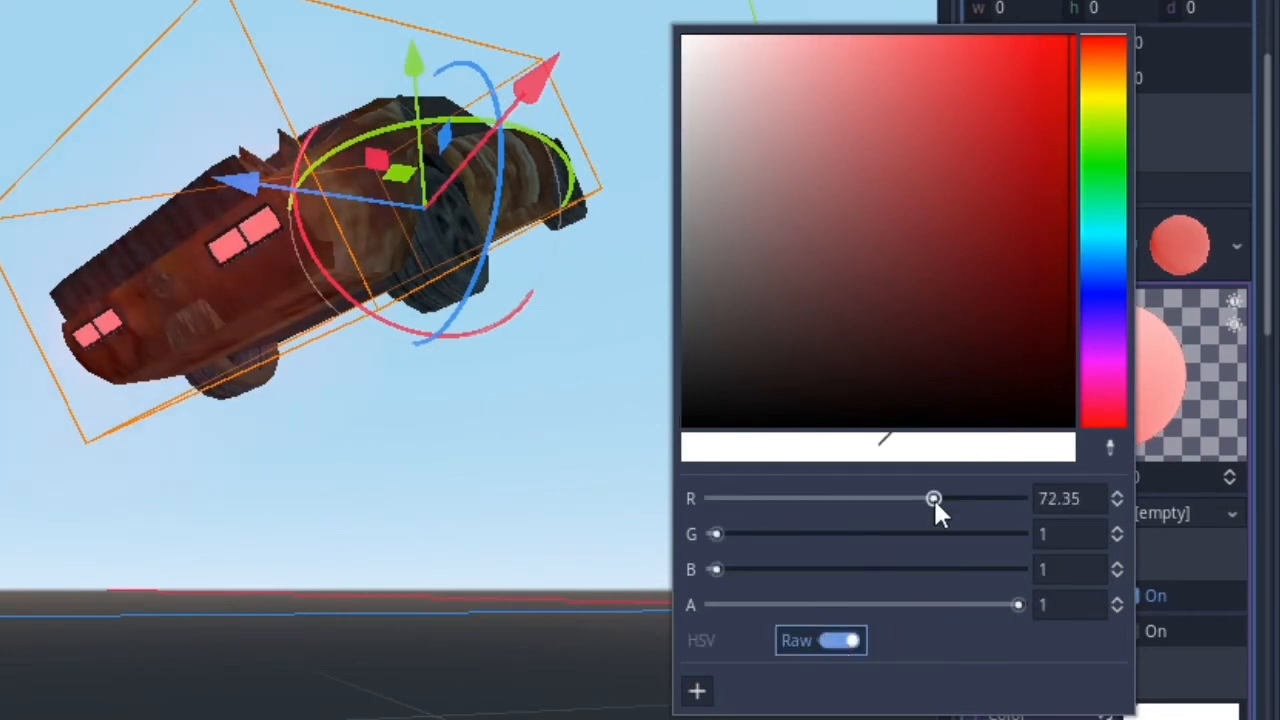
pyautogui.moveTo(933, 498); pyautogui.dragTo(968, 498)
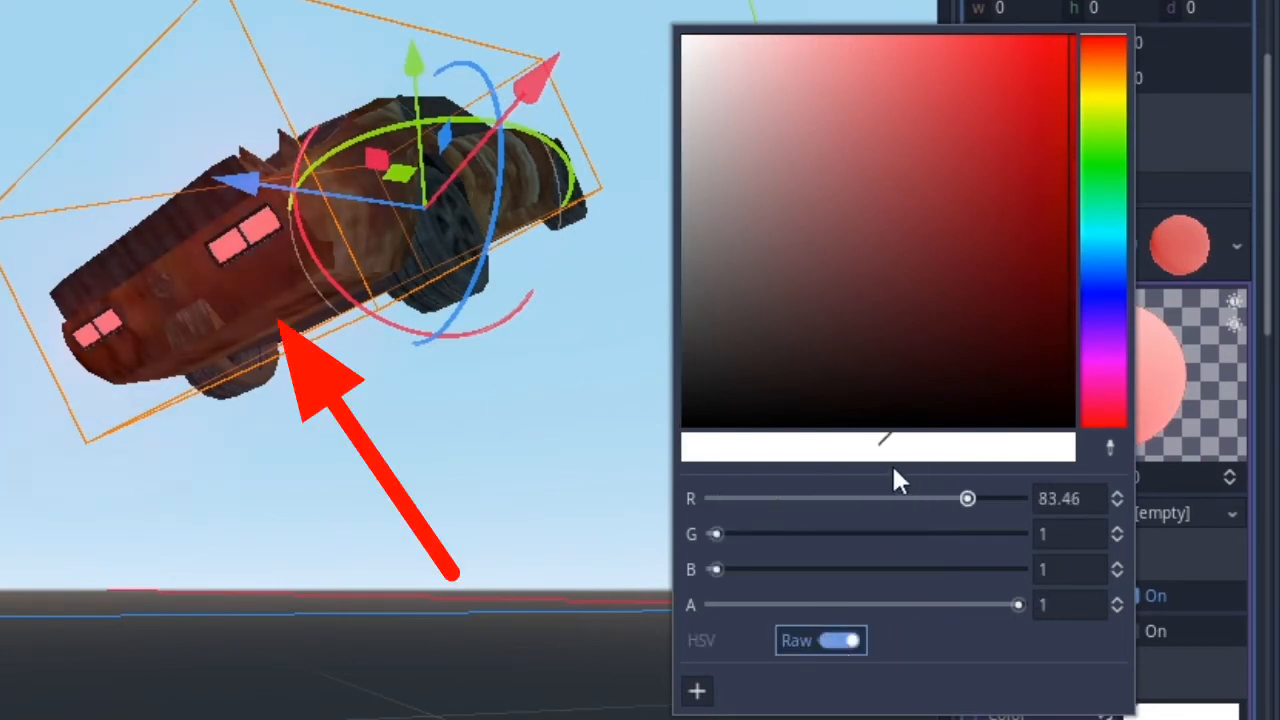
pyautogui.moveTo(967, 498); pyautogui.dragTo(984, 498)
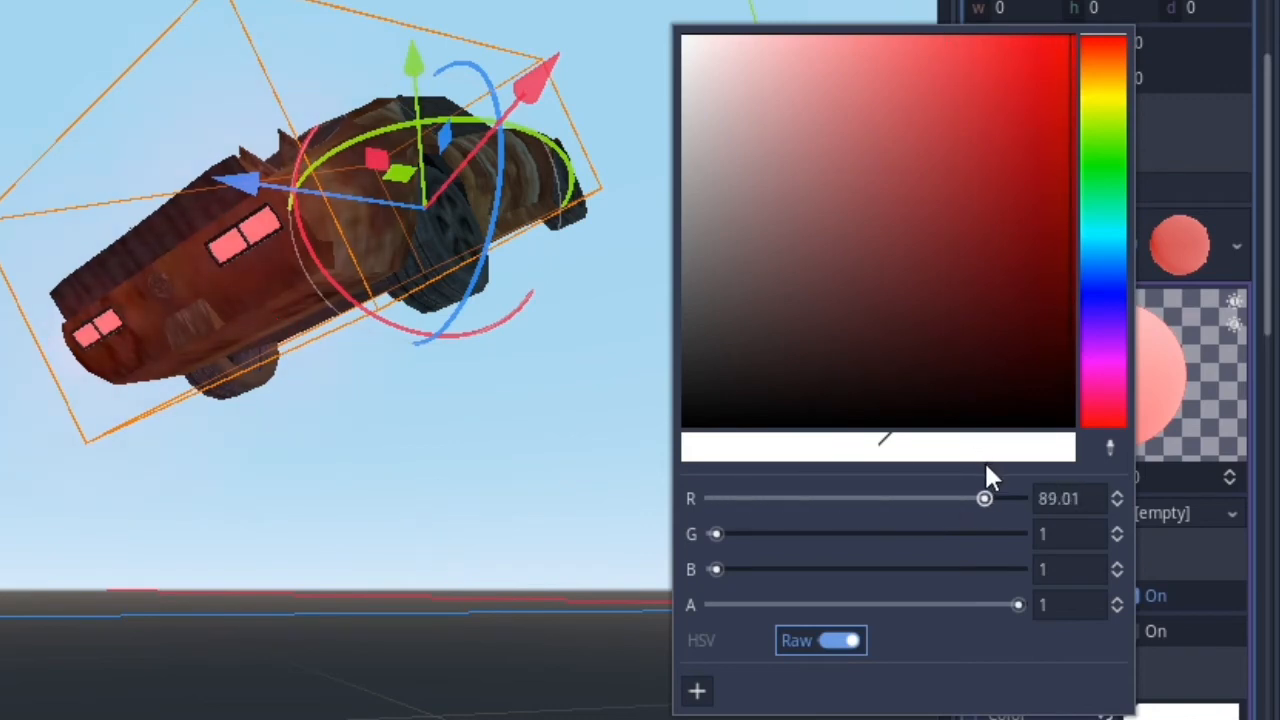
pyautogui.moveTo(716, 533); pyautogui.dragTo(760, 533)
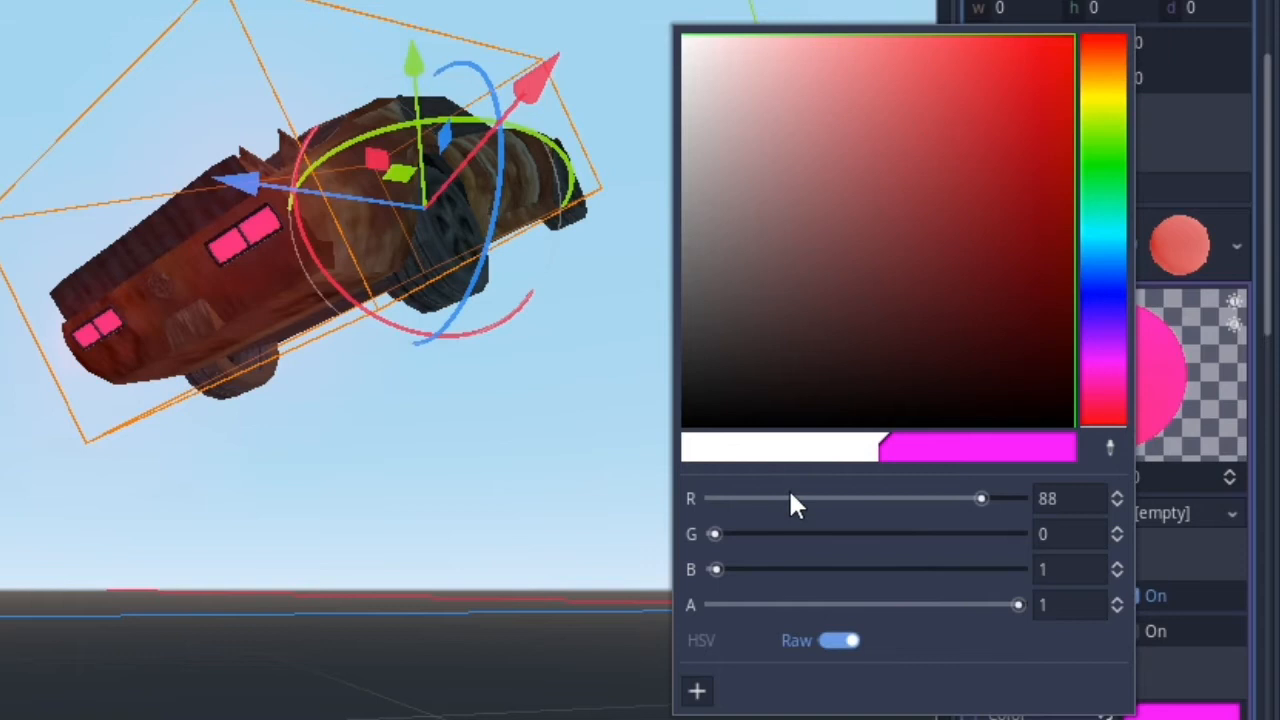
pyautogui.moveTo(980, 498); pyautogui.dragTo(850, 498)
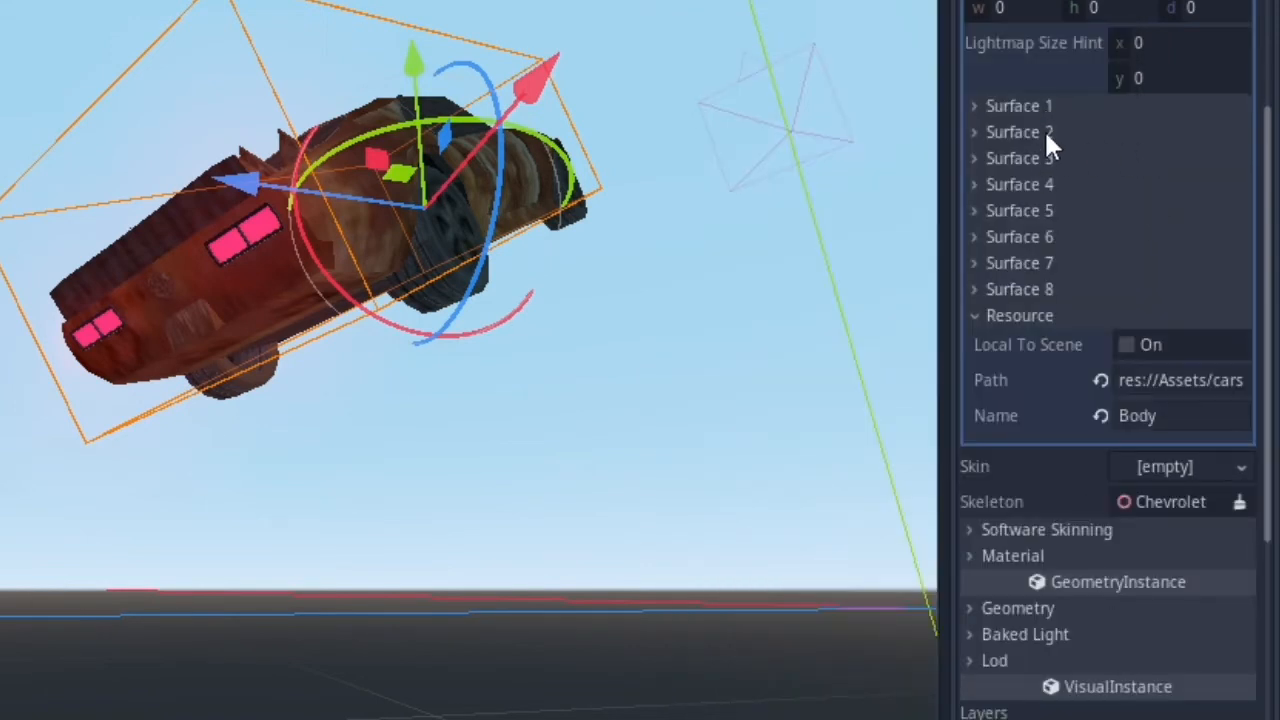
# Step: Set WorldEnvironment glow blend mode to Additive and HDR Luminance Cap to 0.1
pyautogui.click(1019, 158)
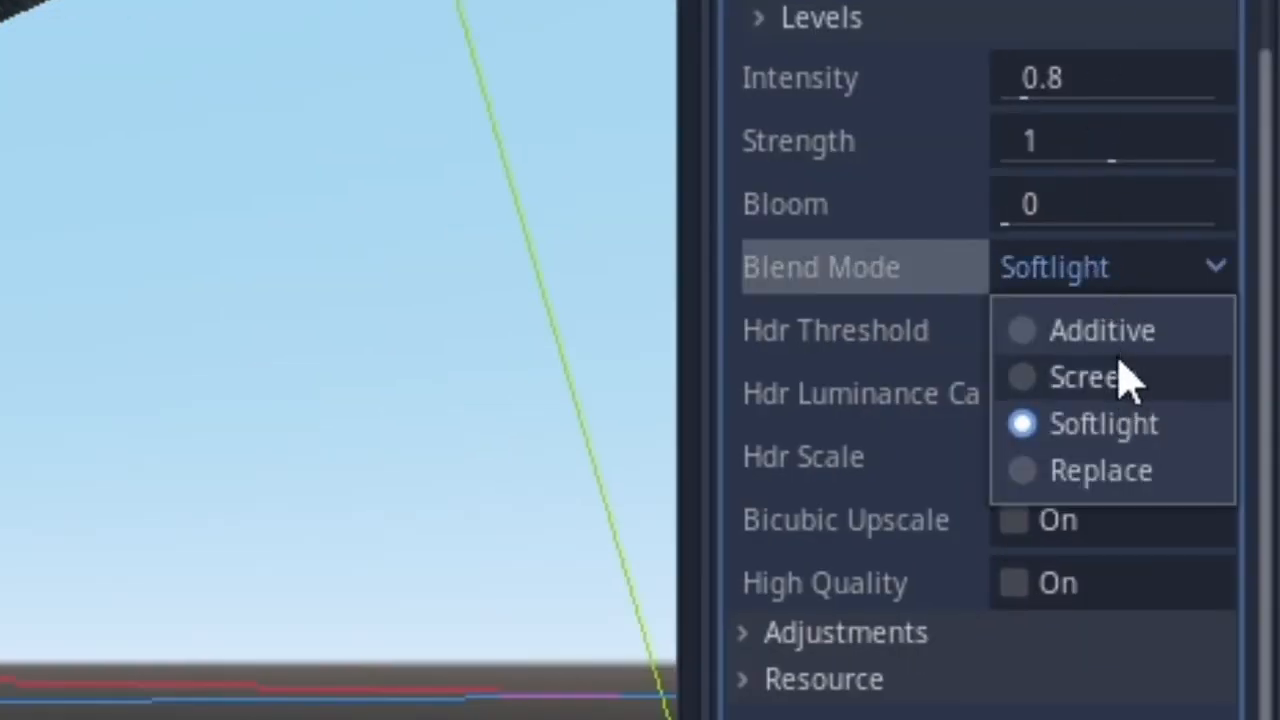
pyautogui.click(1100, 330)
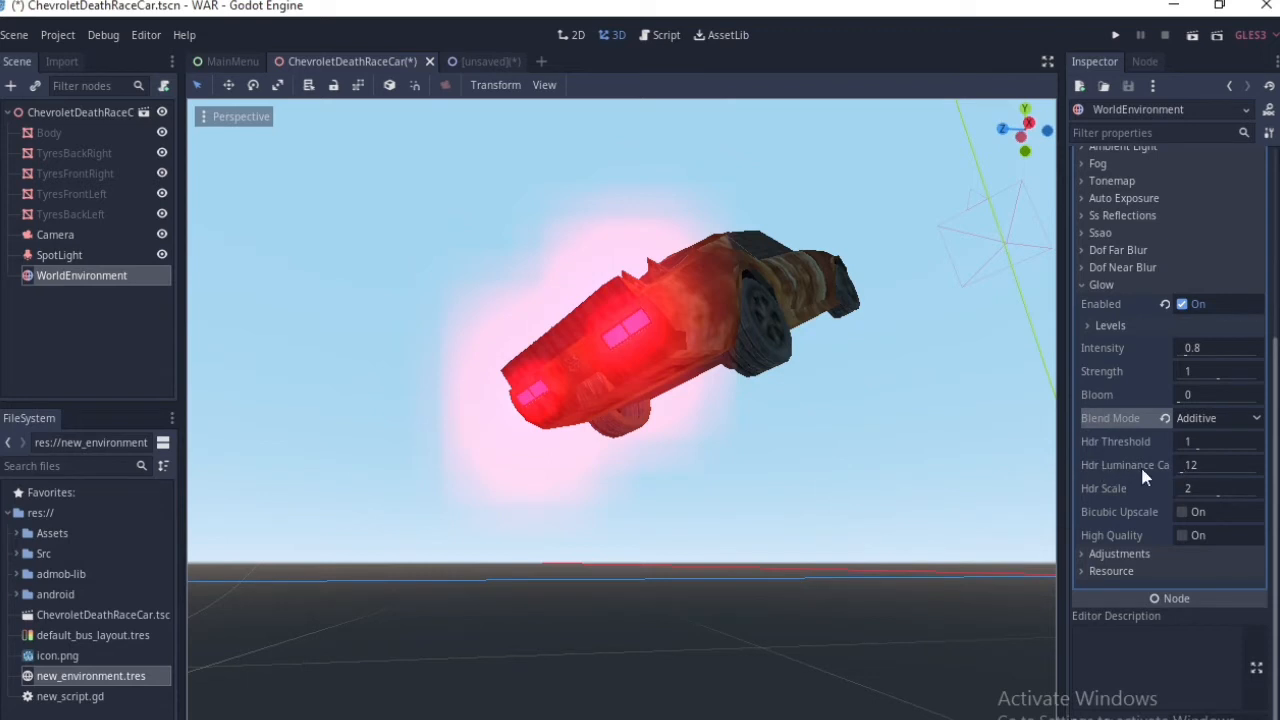
pyautogui.moveTo(1190, 465); pyautogui.dragTo(1215, 465)
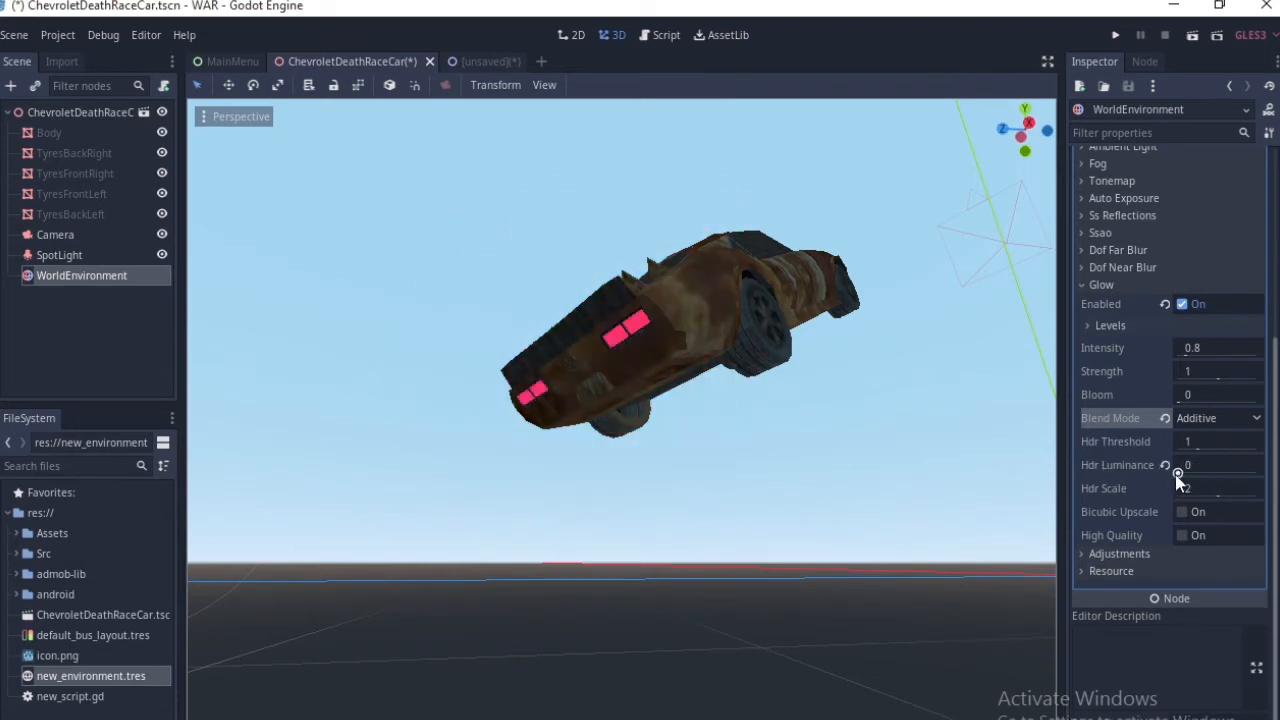
pyautogui.click(1215, 464)
pyautogui.write('.1')
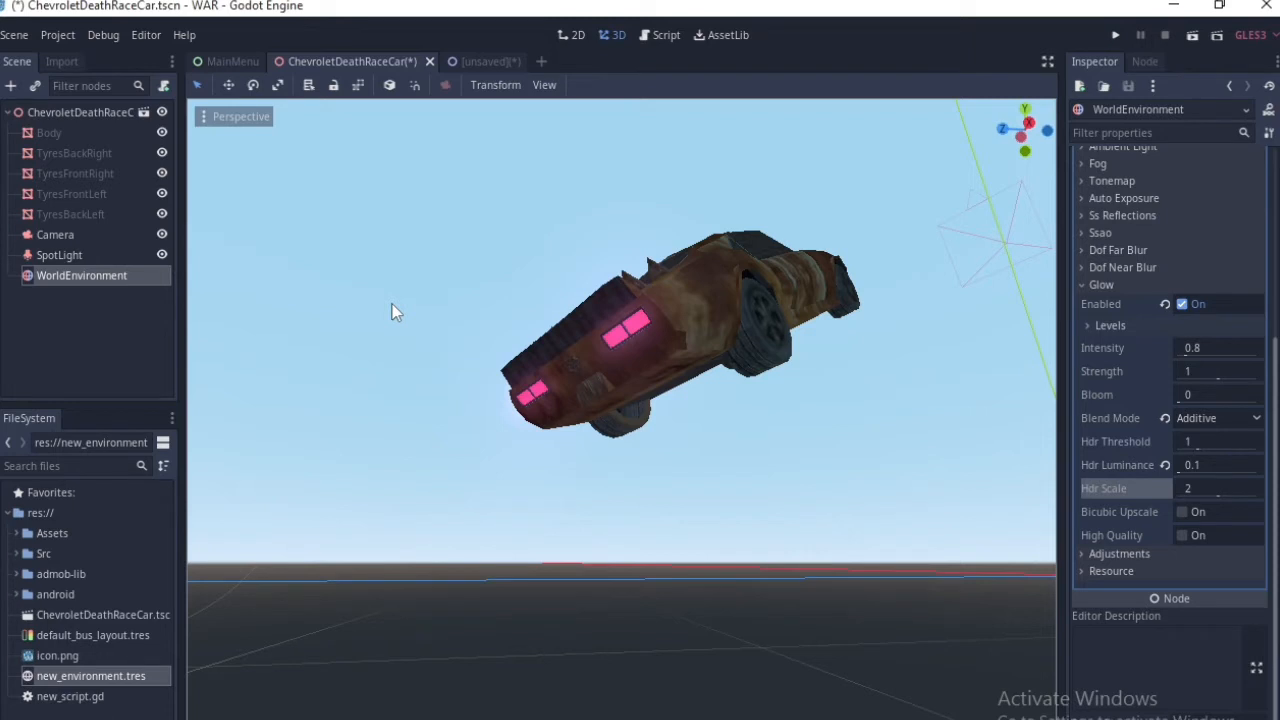
# Step: Switch to the 2D Godot icon scene and select the root Node2D
pyautogui.click(475, 61)
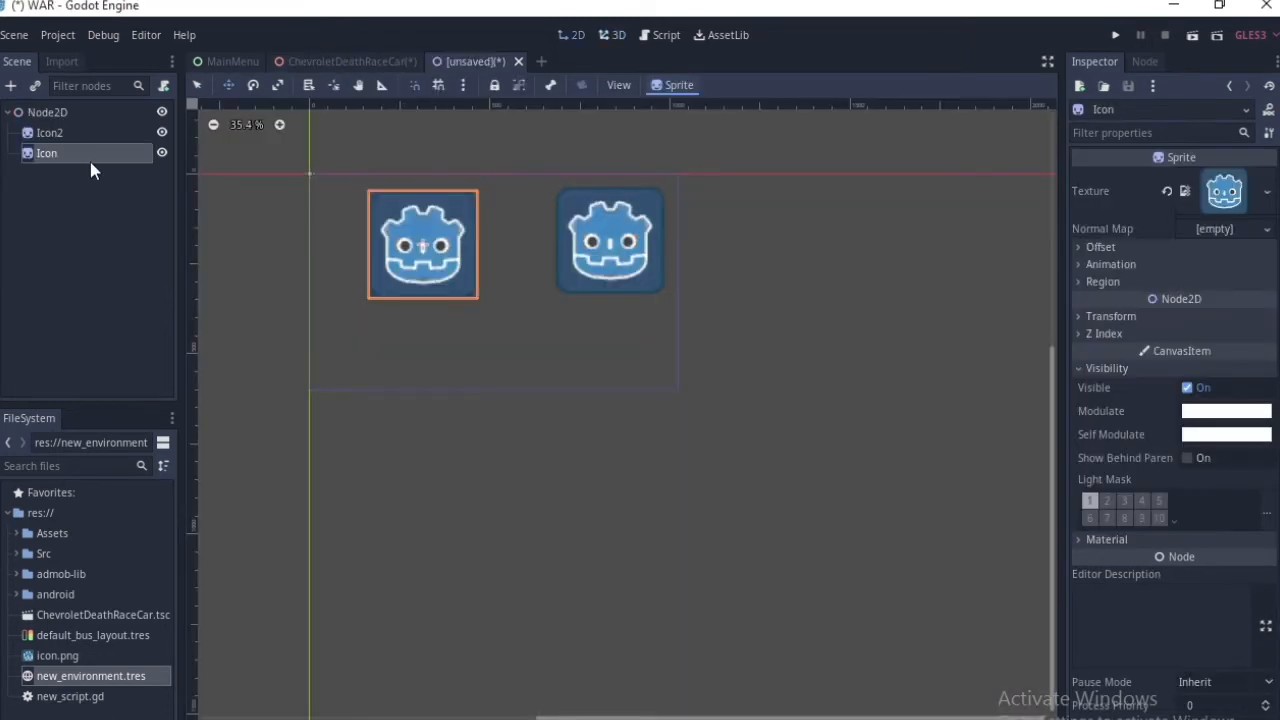
pyautogui.click(48, 112)
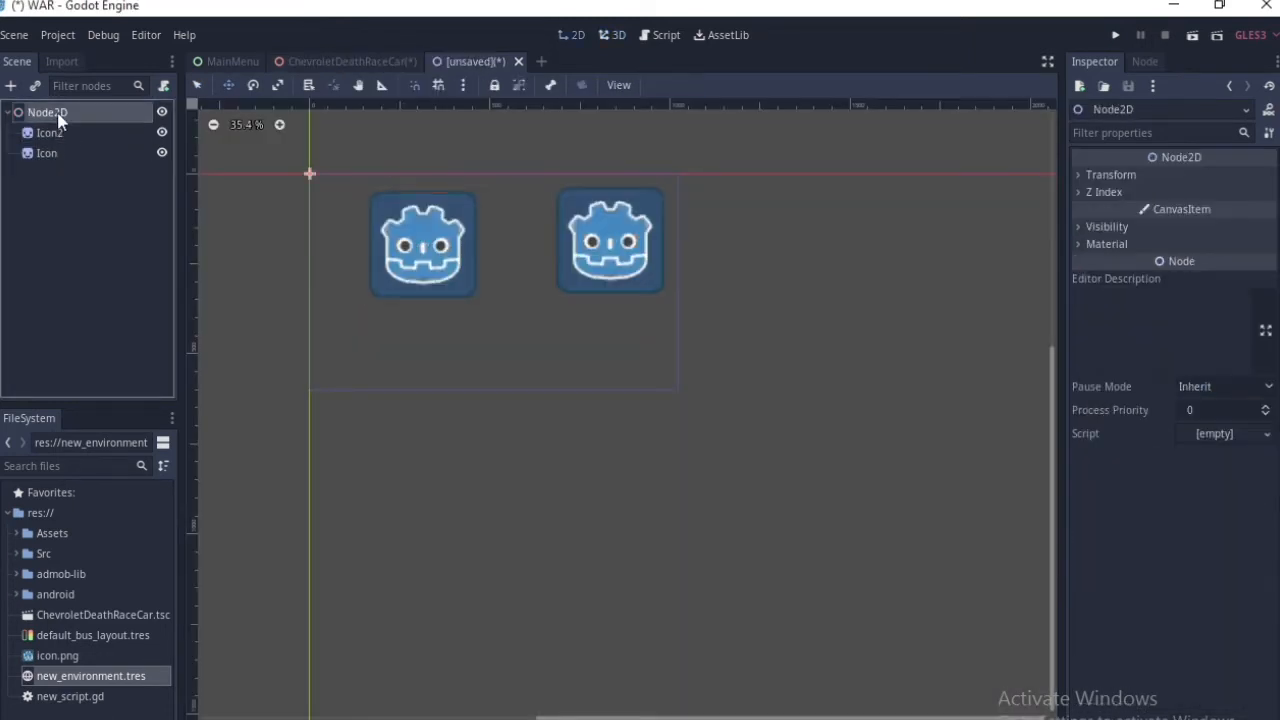
pyautogui.click(50, 132)
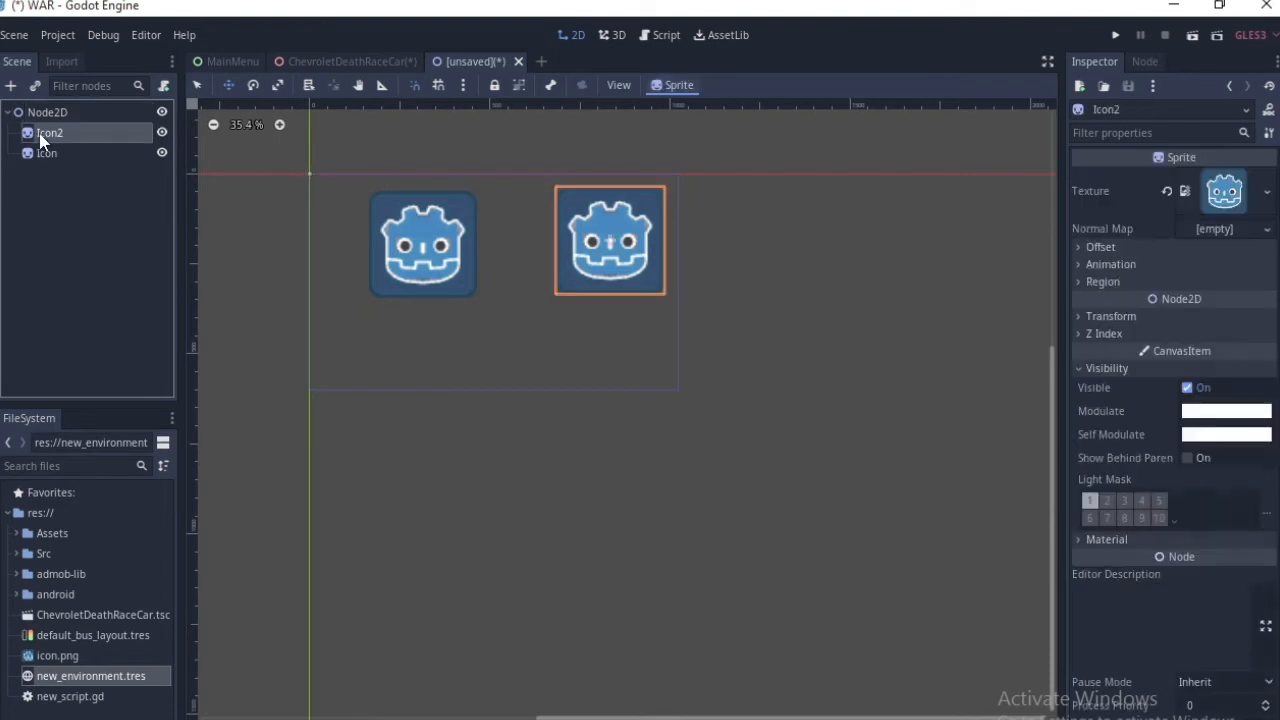
pyautogui.click(48, 112)
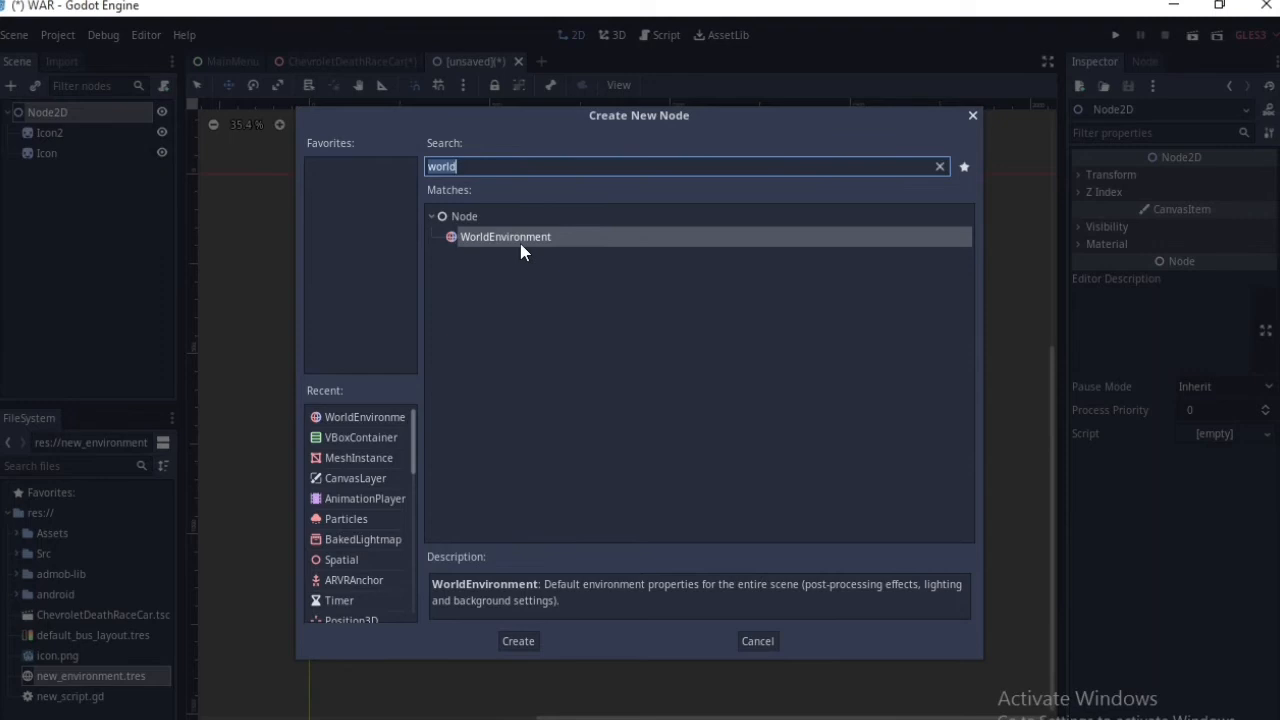
# Step: Add a WorldEnvironment node with Canvas background mode and Glow enabled
pyautogui.click(518, 641)
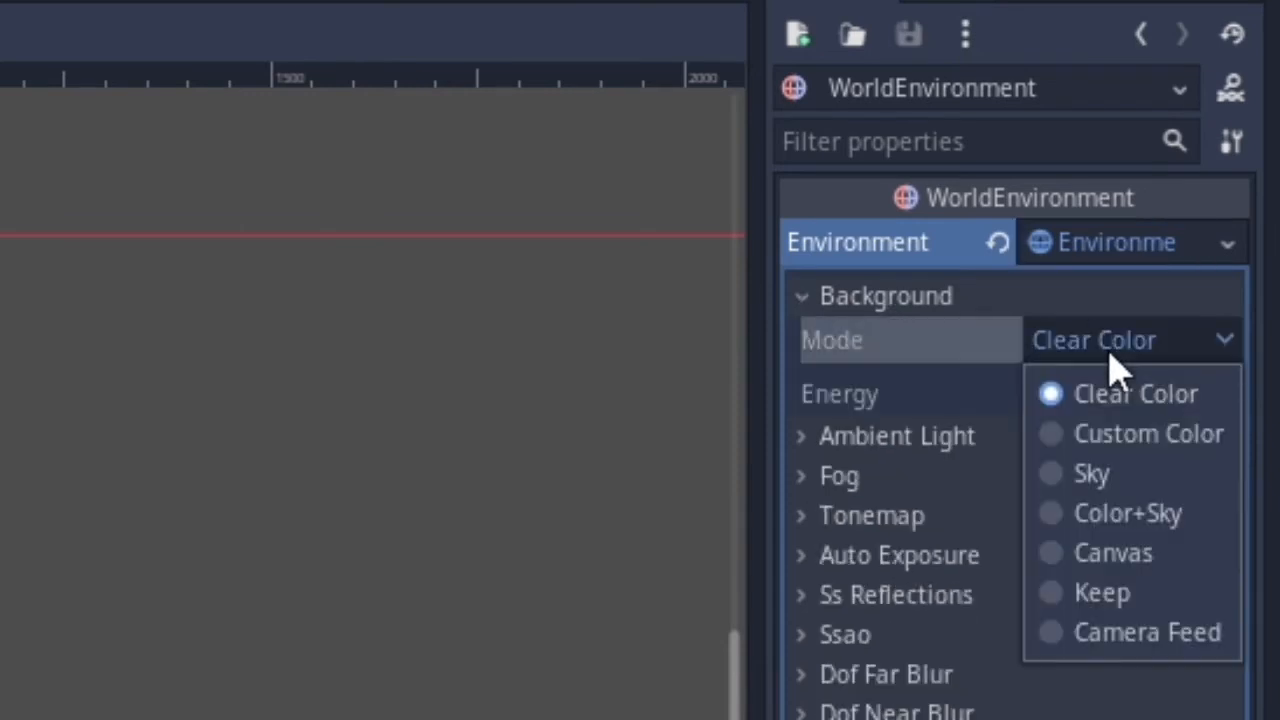
pyautogui.click(1112, 552)
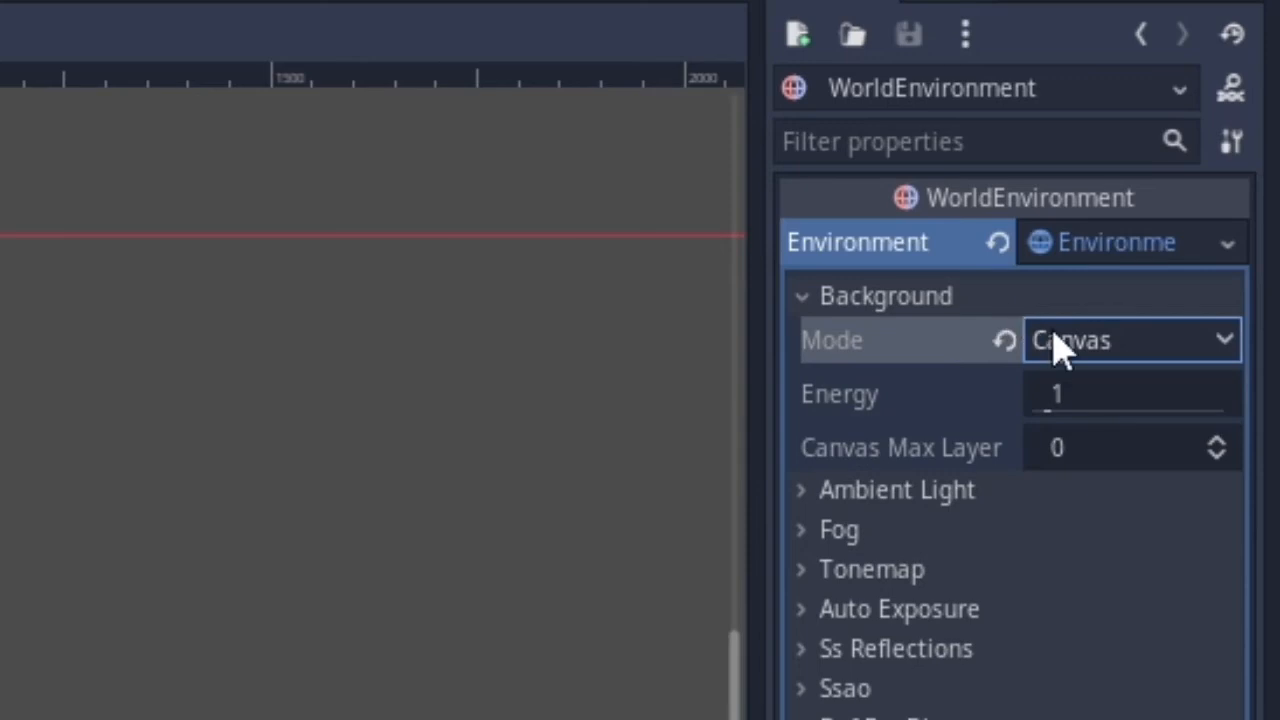
pyautogui.scroll(-3)
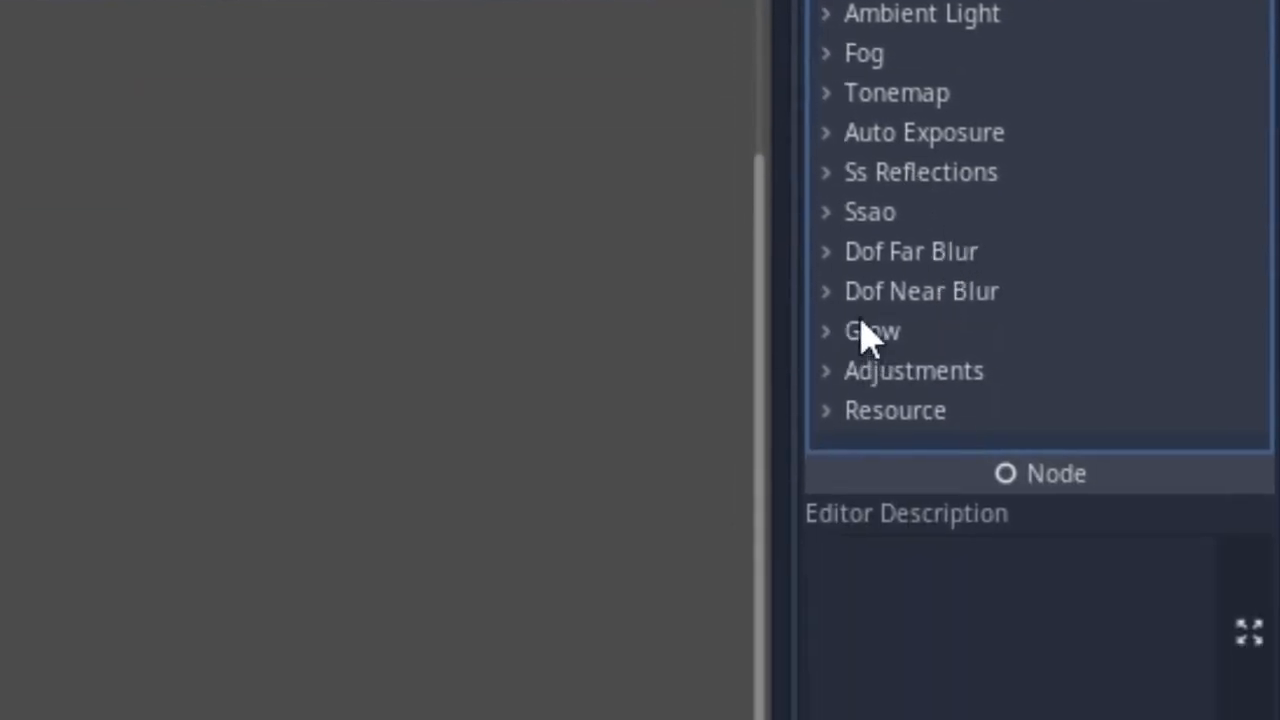
pyautogui.click(871, 331)
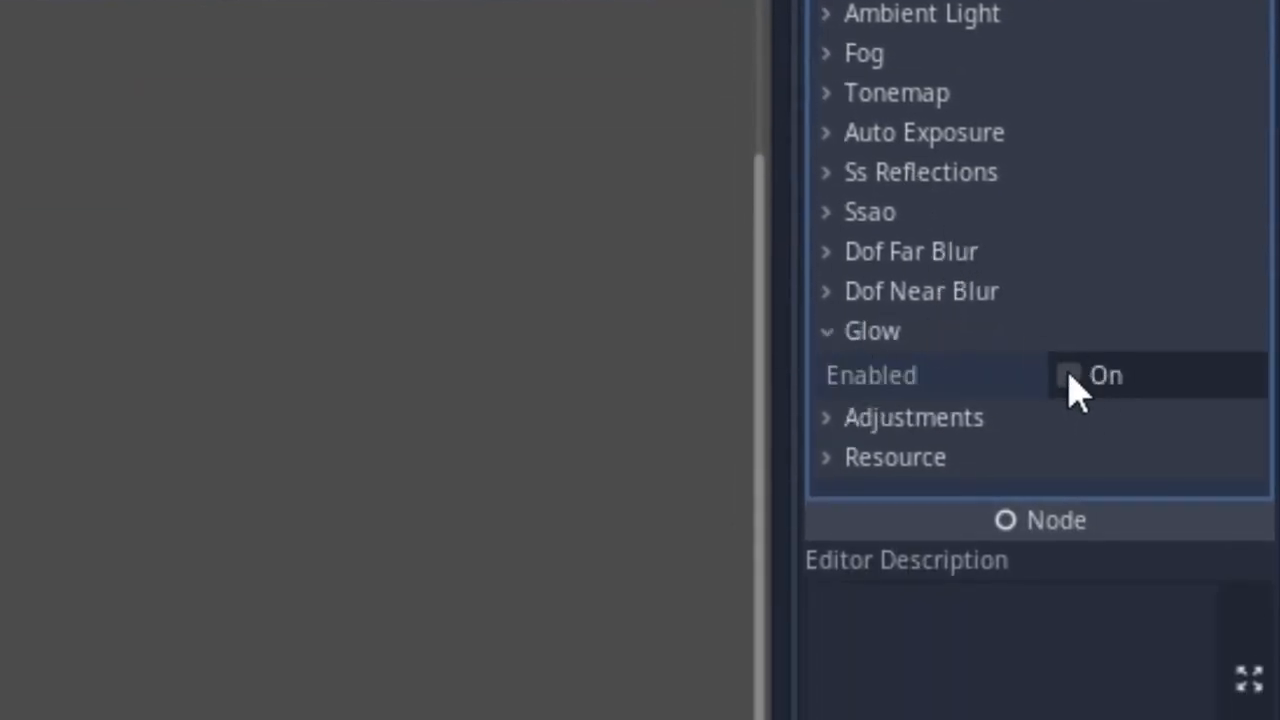
pyautogui.click(1070, 375)
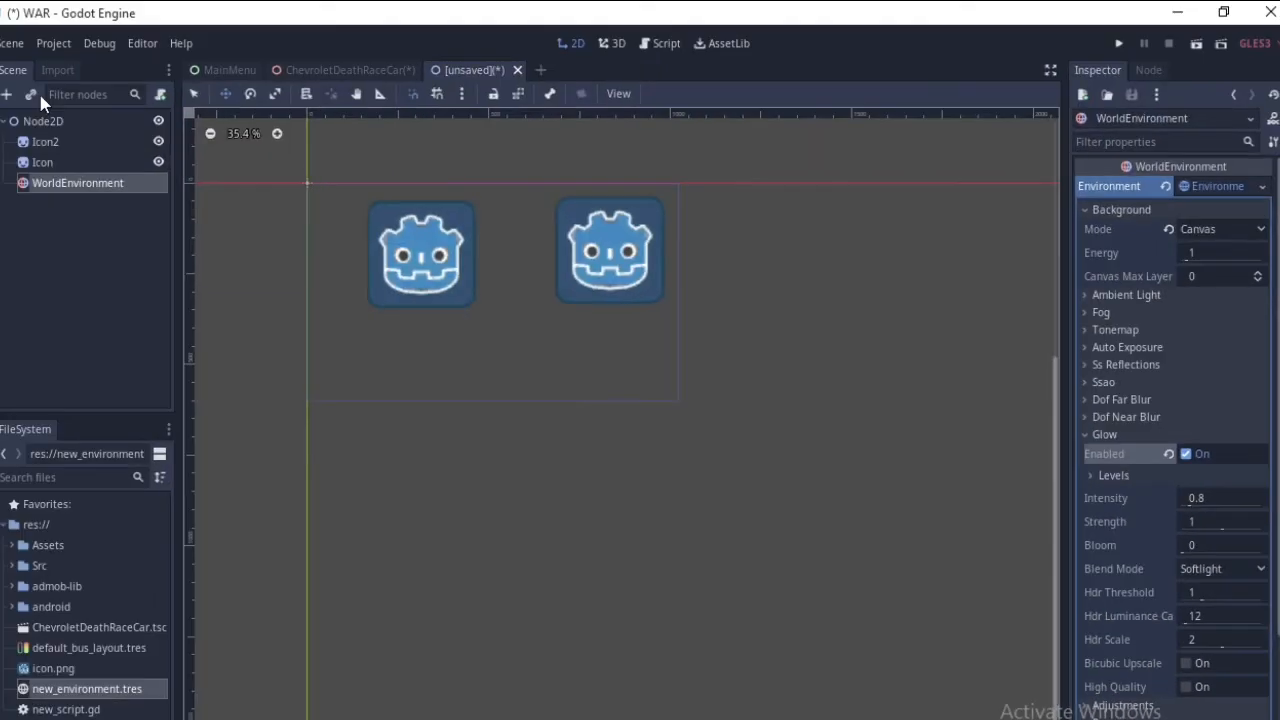
# Step: Set Icon2's Modulate to a raw over-bright orange with red around 64
pyautogui.click(609, 249)
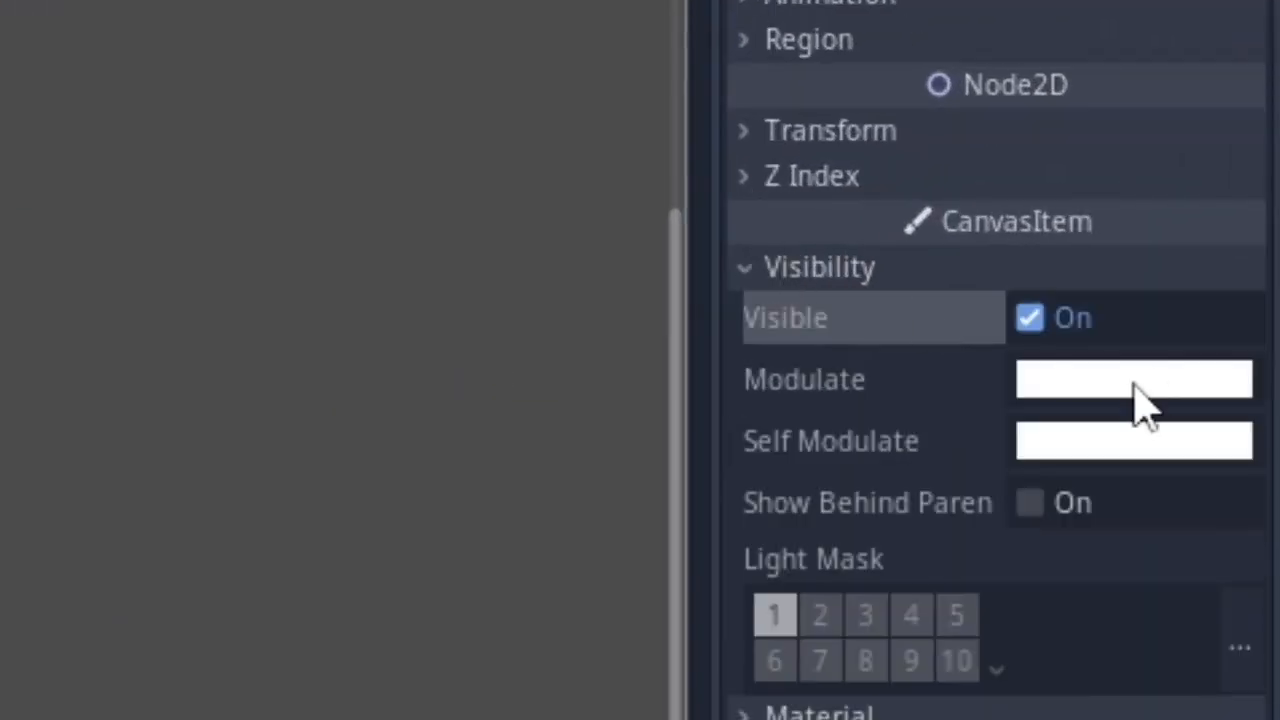
pyautogui.click(1134, 378)
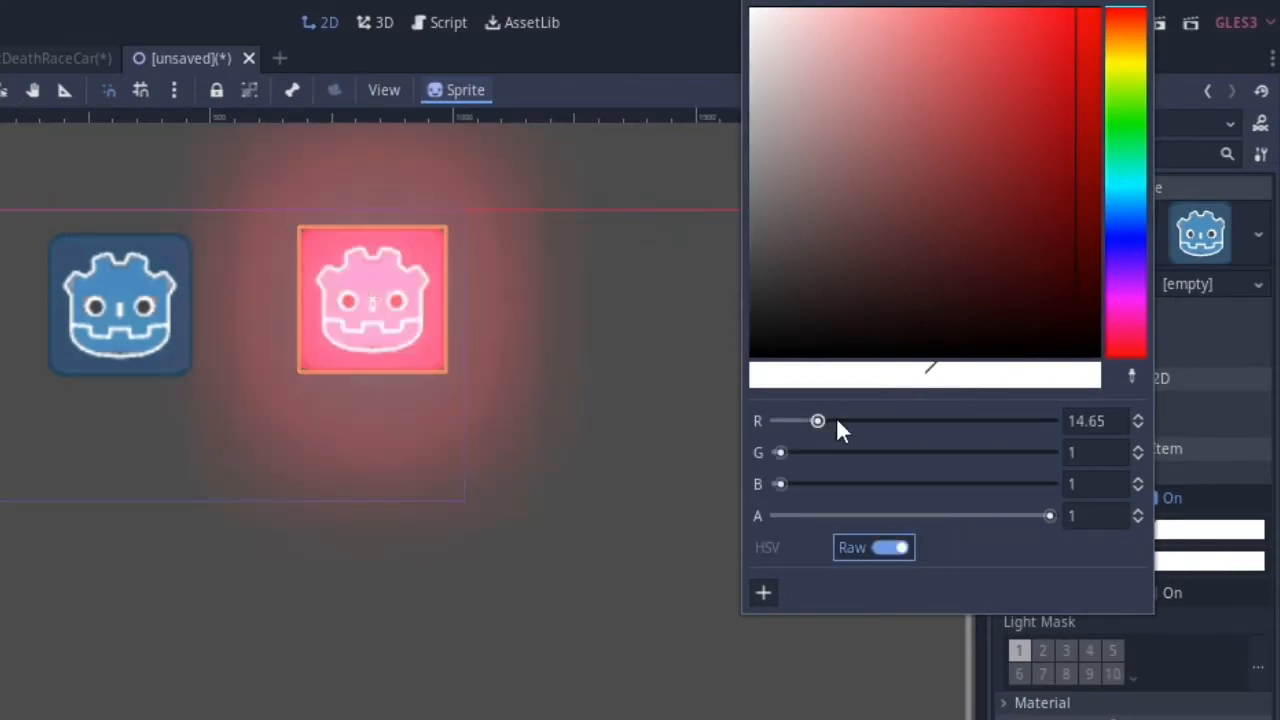
pyautogui.moveTo(818, 420); pyautogui.dragTo(1049, 420)
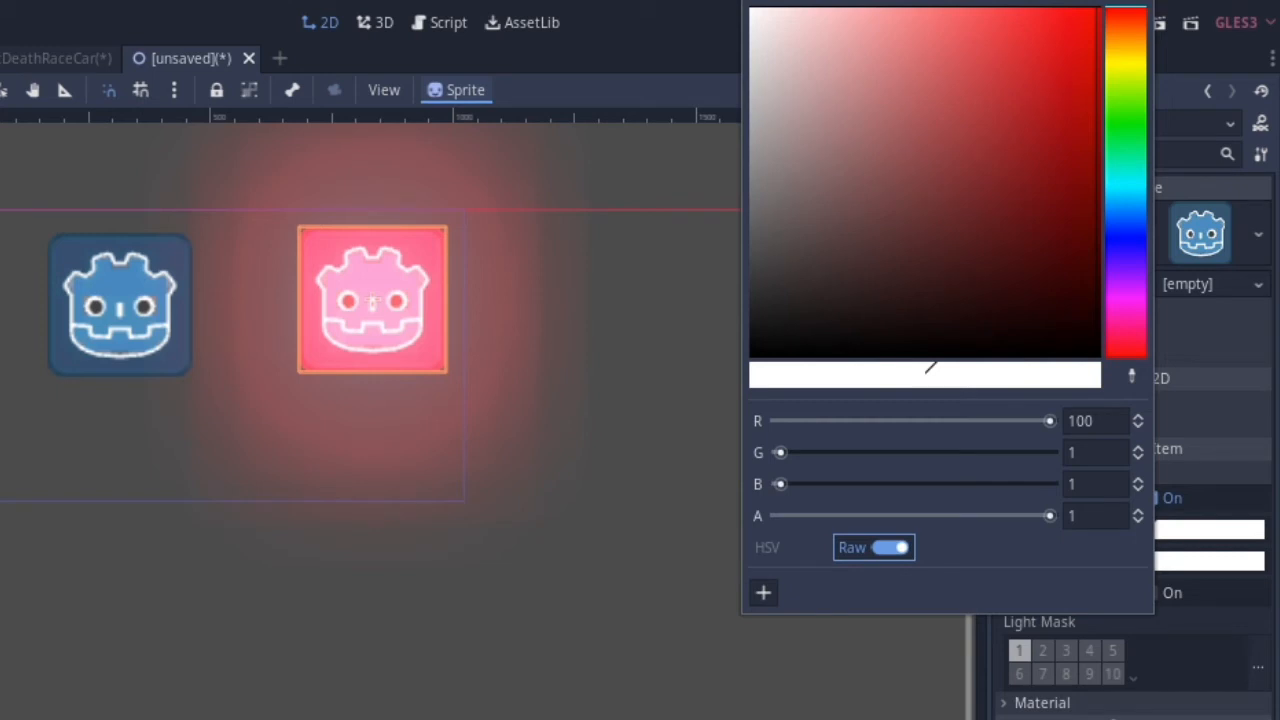
pyautogui.moveTo(1049, 420); pyautogui.dragTo(916, 420)
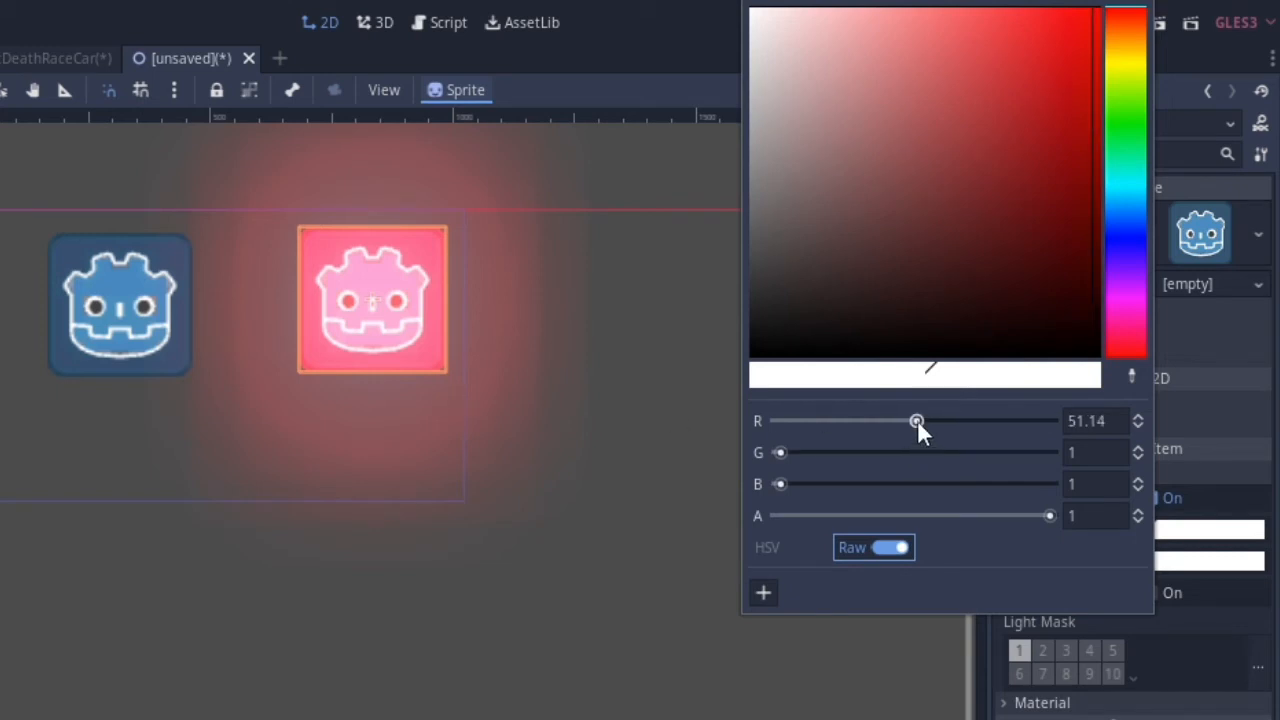
pyautogui.moveTo(780, 452); pyautogui.dragTo(820, 452)
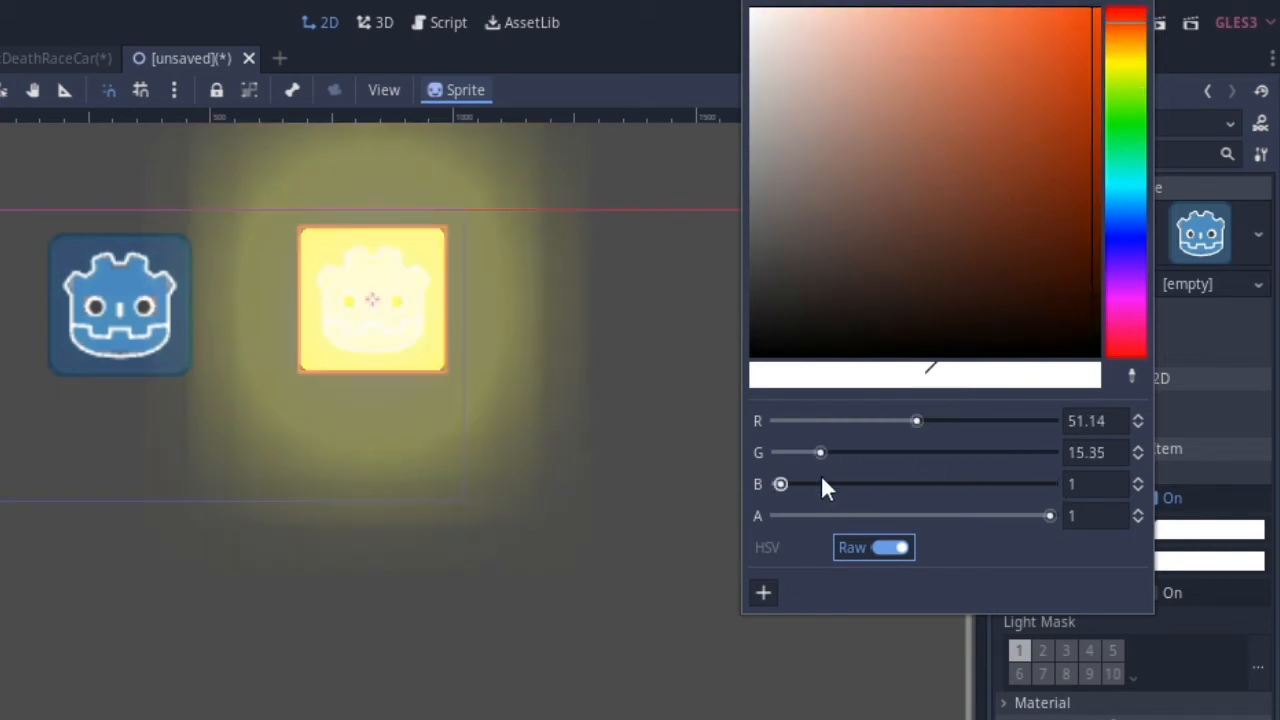
pyautogui.moveTo(820, 452); pyautogui.dragTo(780, 452)
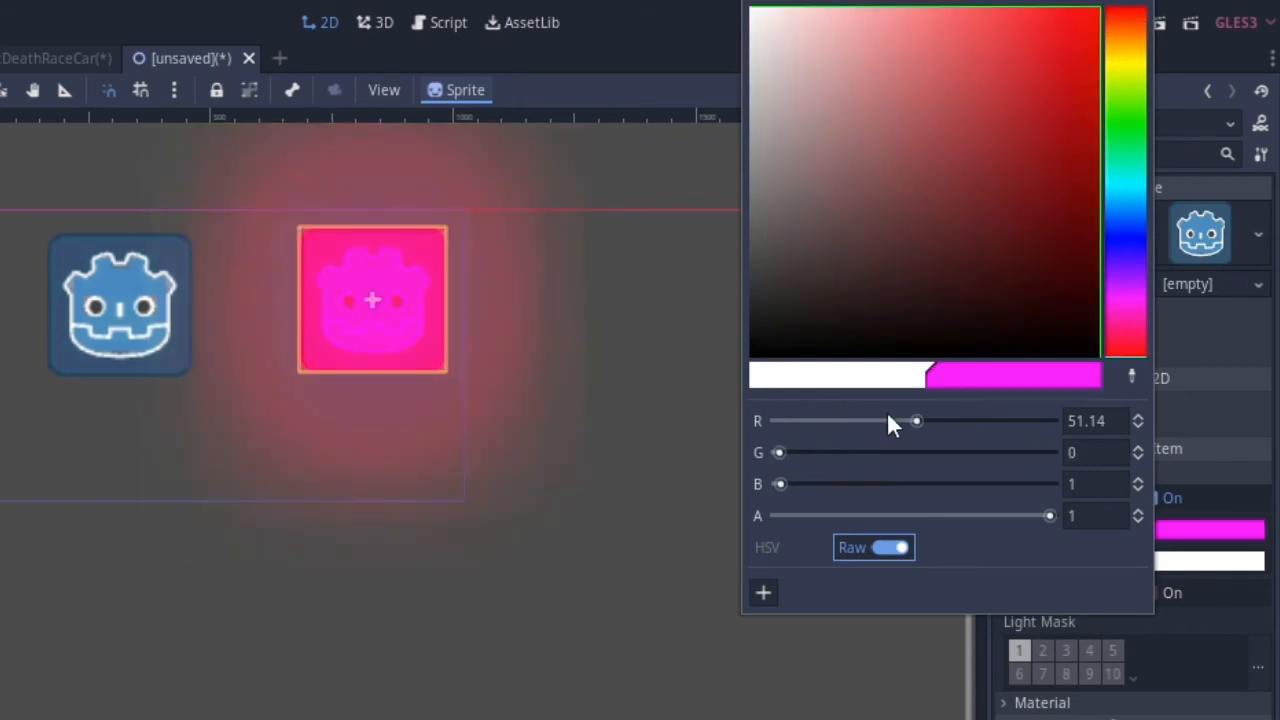
pyautogui.moveTo(917, 420); pyautogui.dragTo(1049, 420)
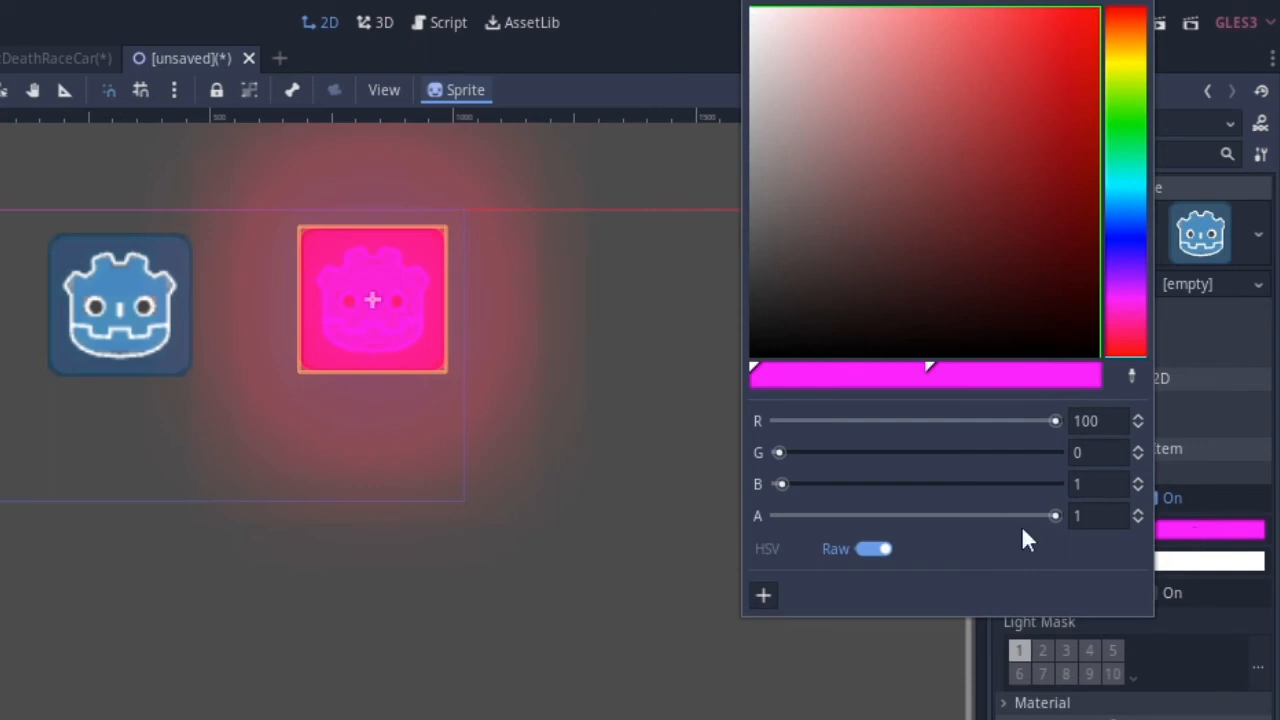
pyautogui.click(873, 548)
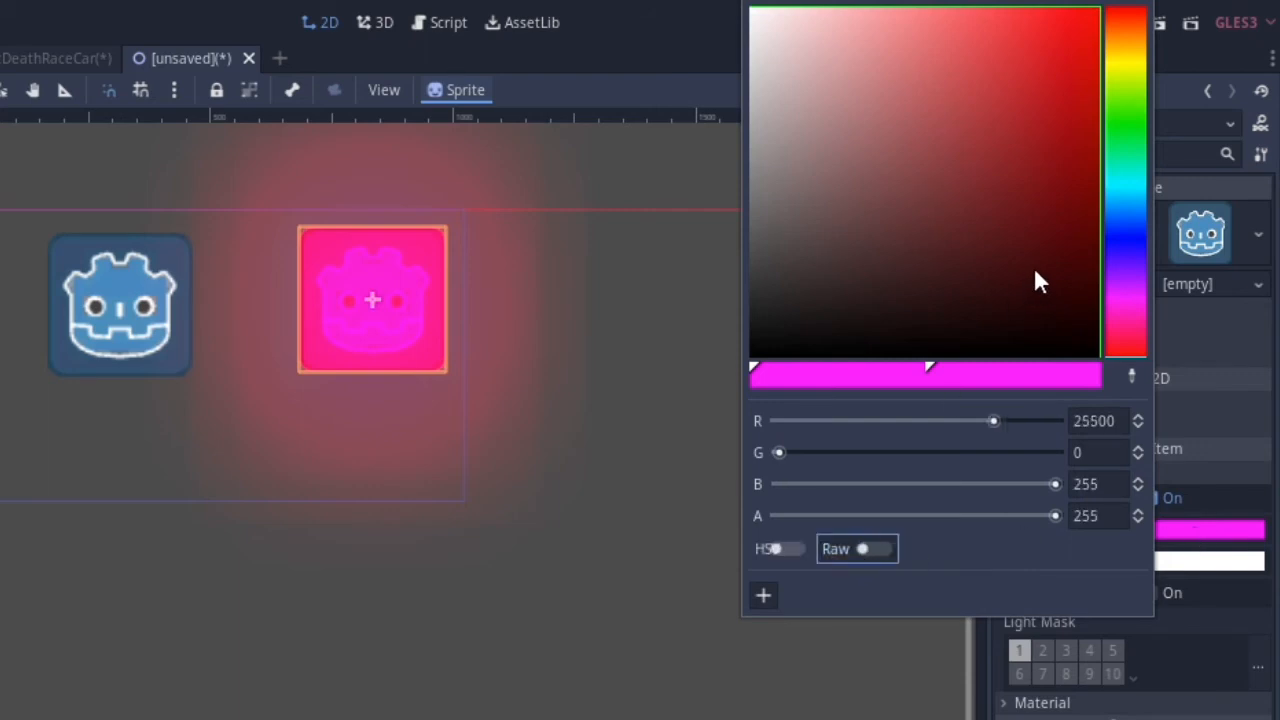
pyautogui.click(1127, 65)
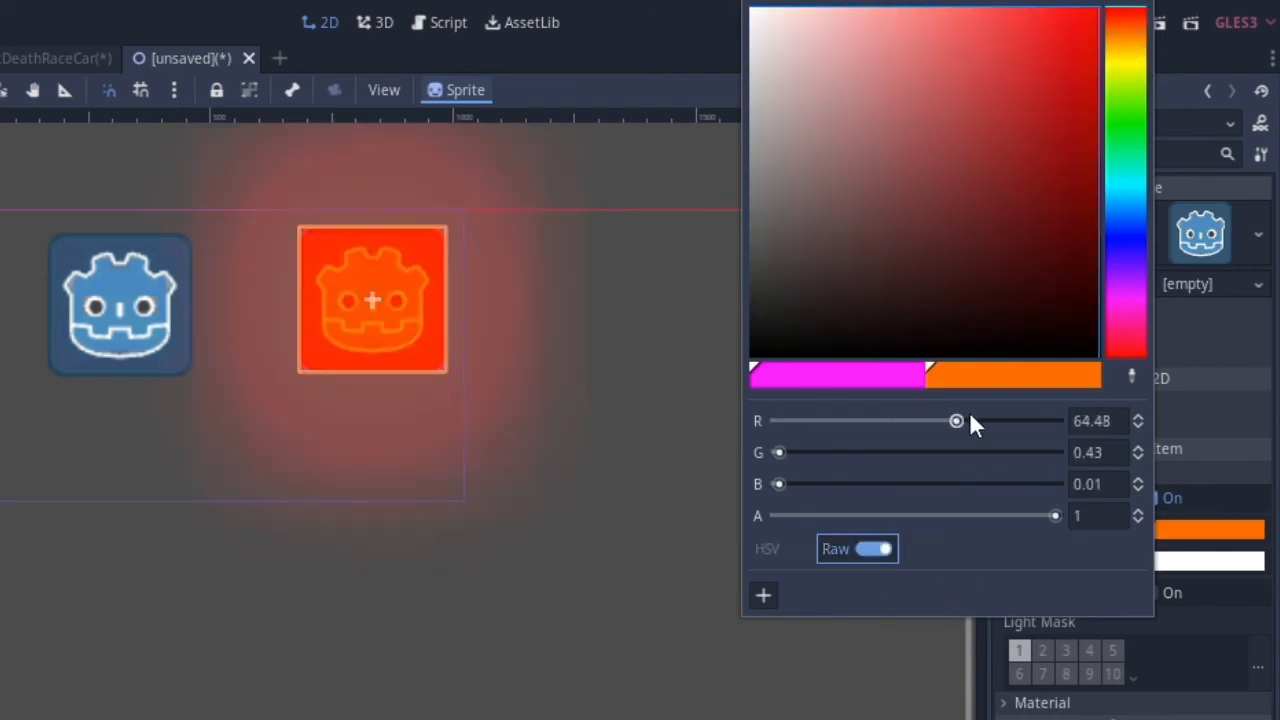
pyautogui.moveTo(956, 420); pyautogui.dragTo(951, 420)
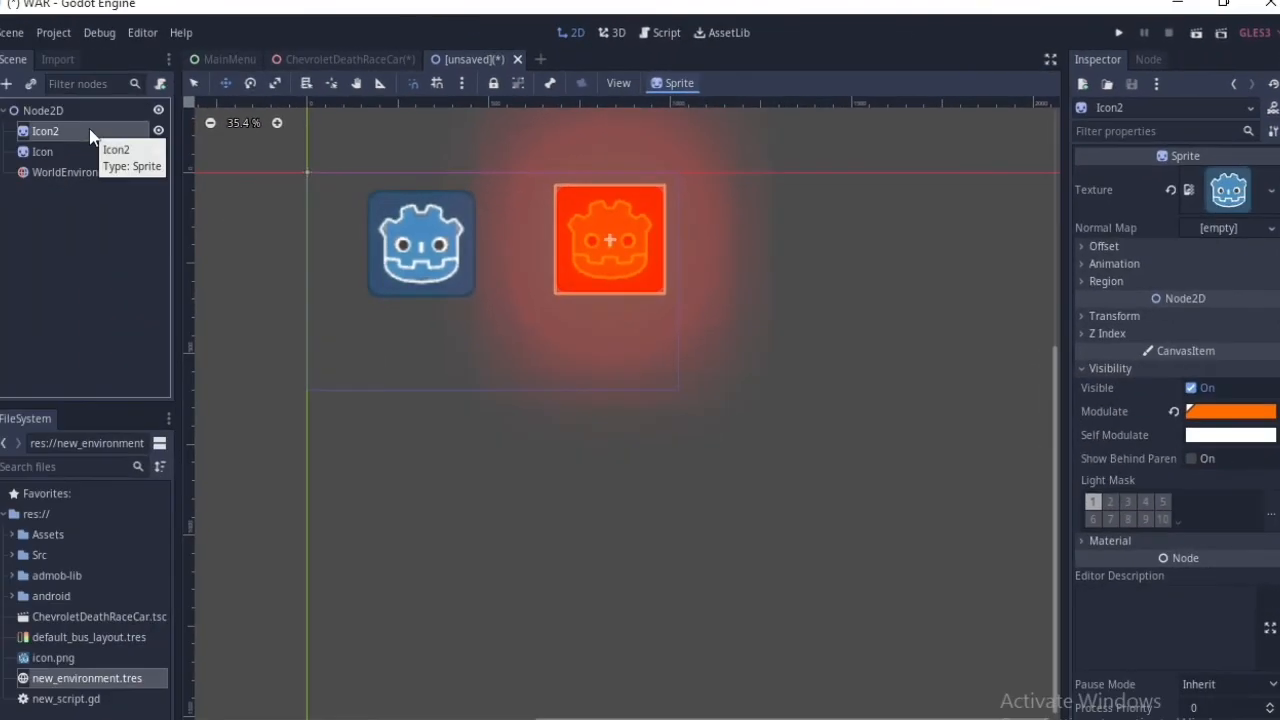
# Step: Change the WorldEnvironment glow blend mode and nest the Icon sprite under Icon2
pyautogui.click(78, 172)
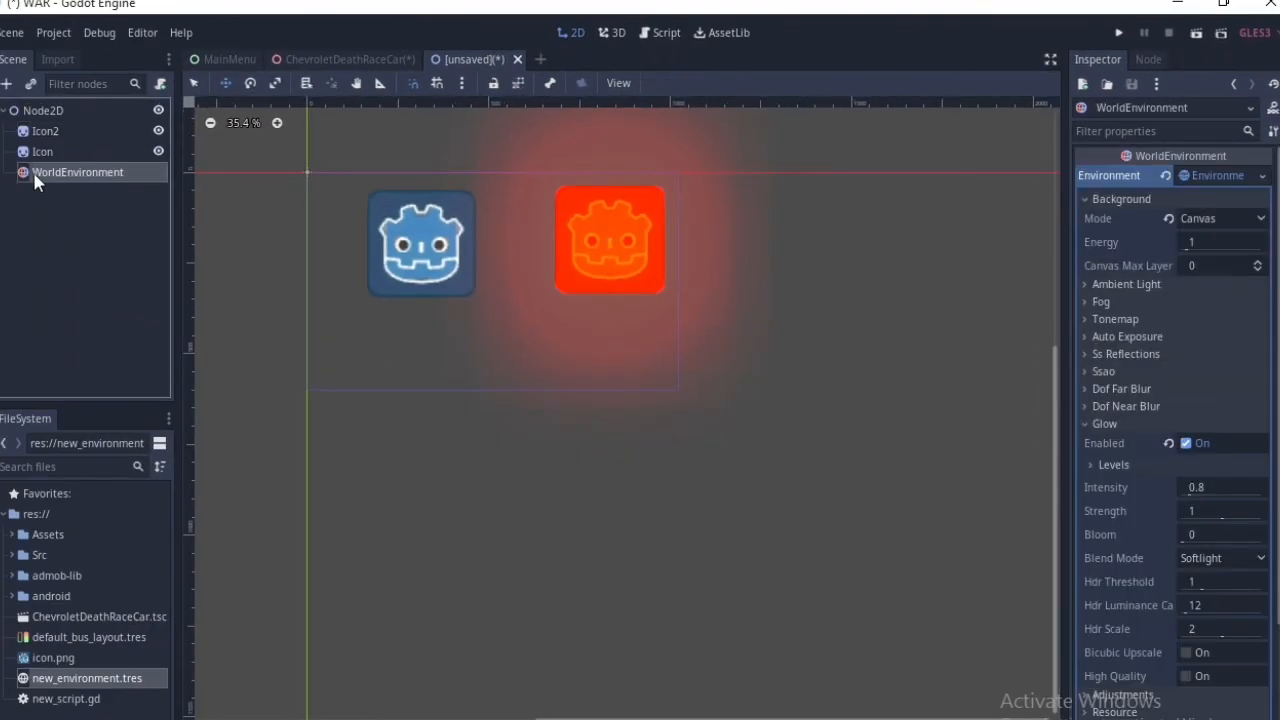
pyautogui.click(1220, 558)
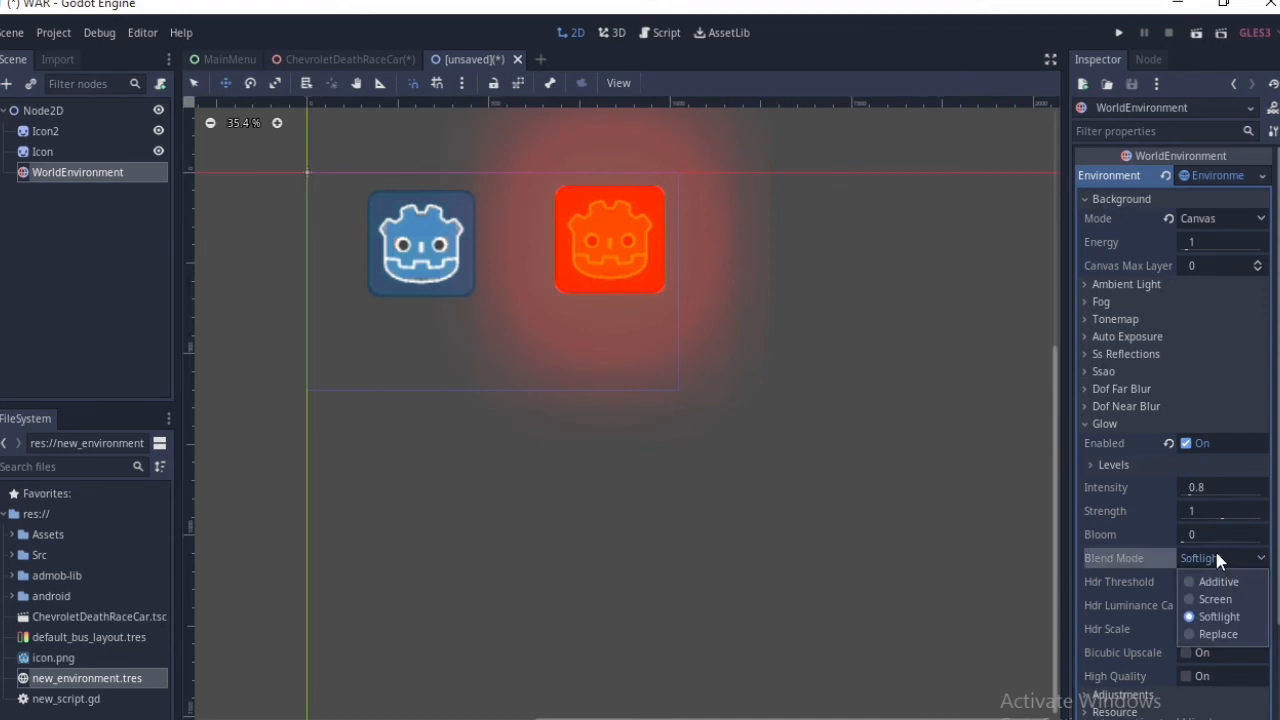
pyautogui.click(1218, 581)
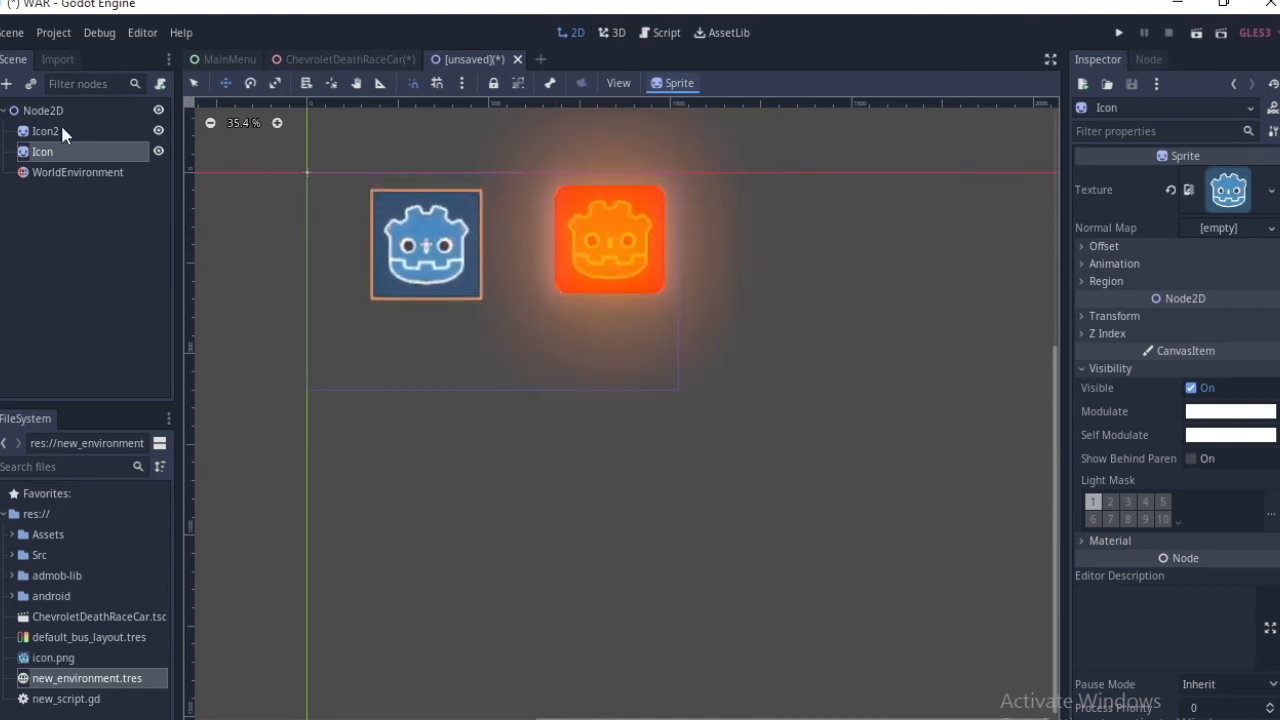
pyautogui.click(42, 151)
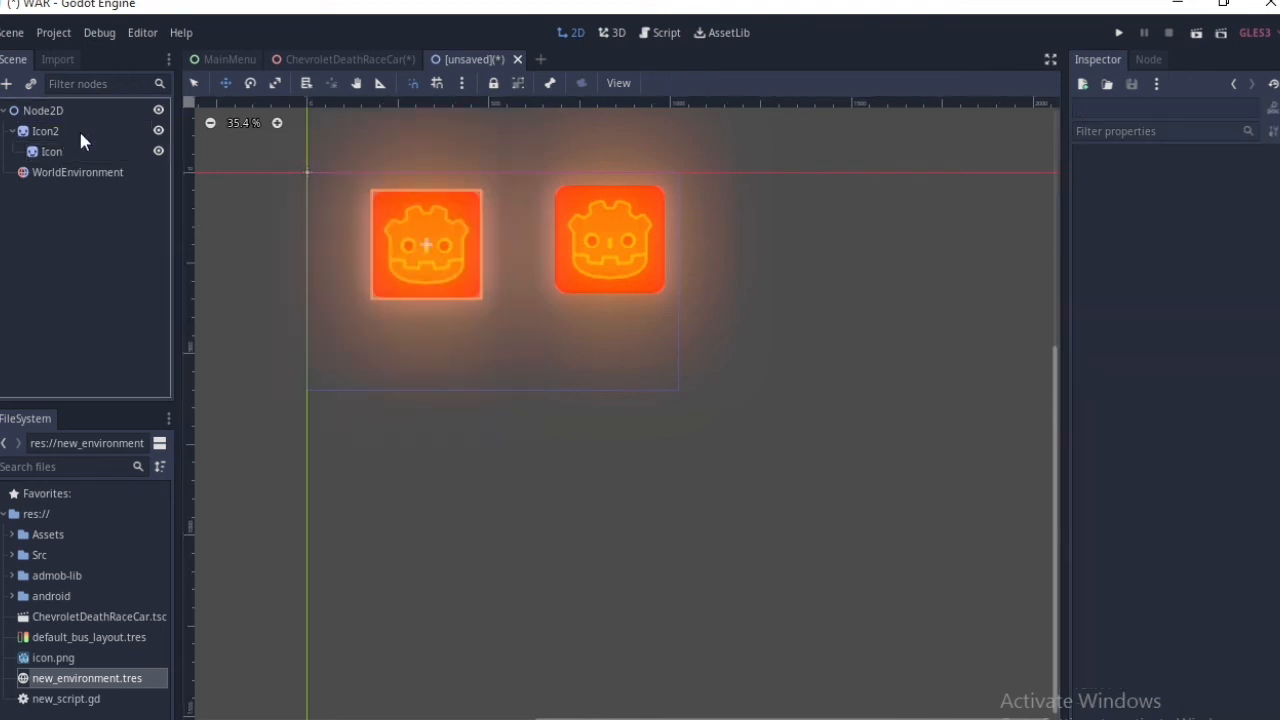
pyautogui.click(51, 151)
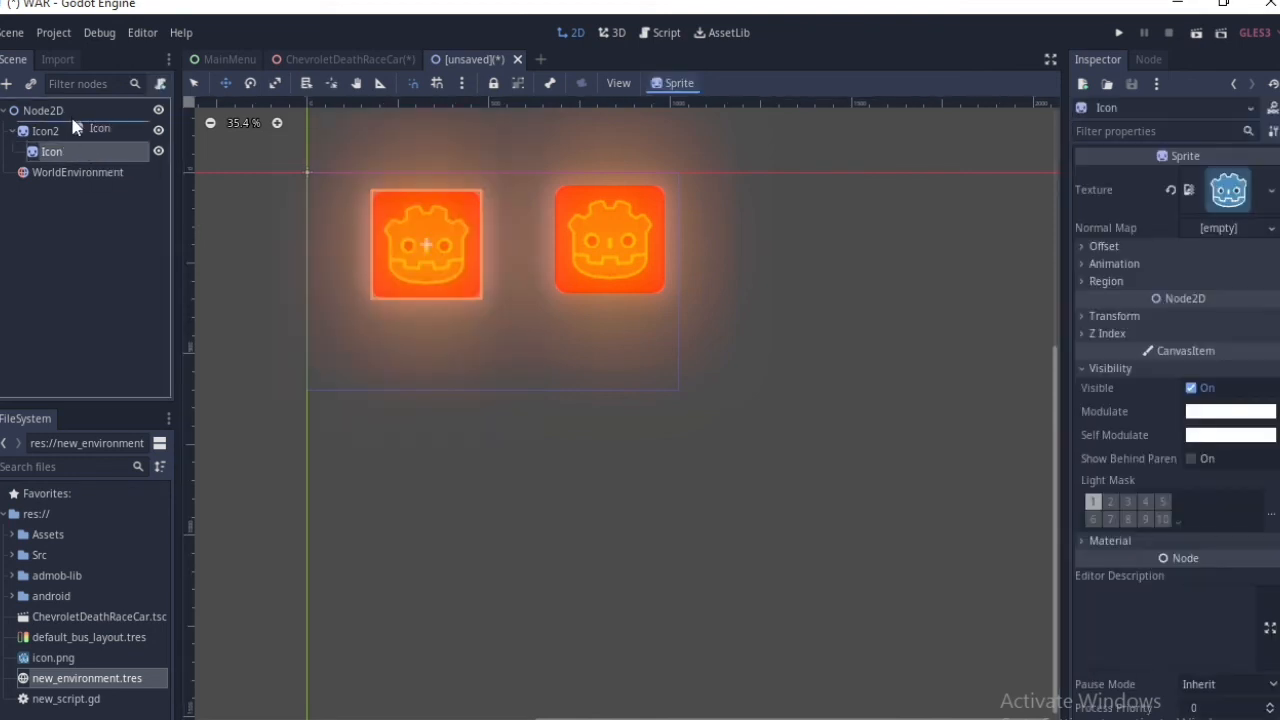